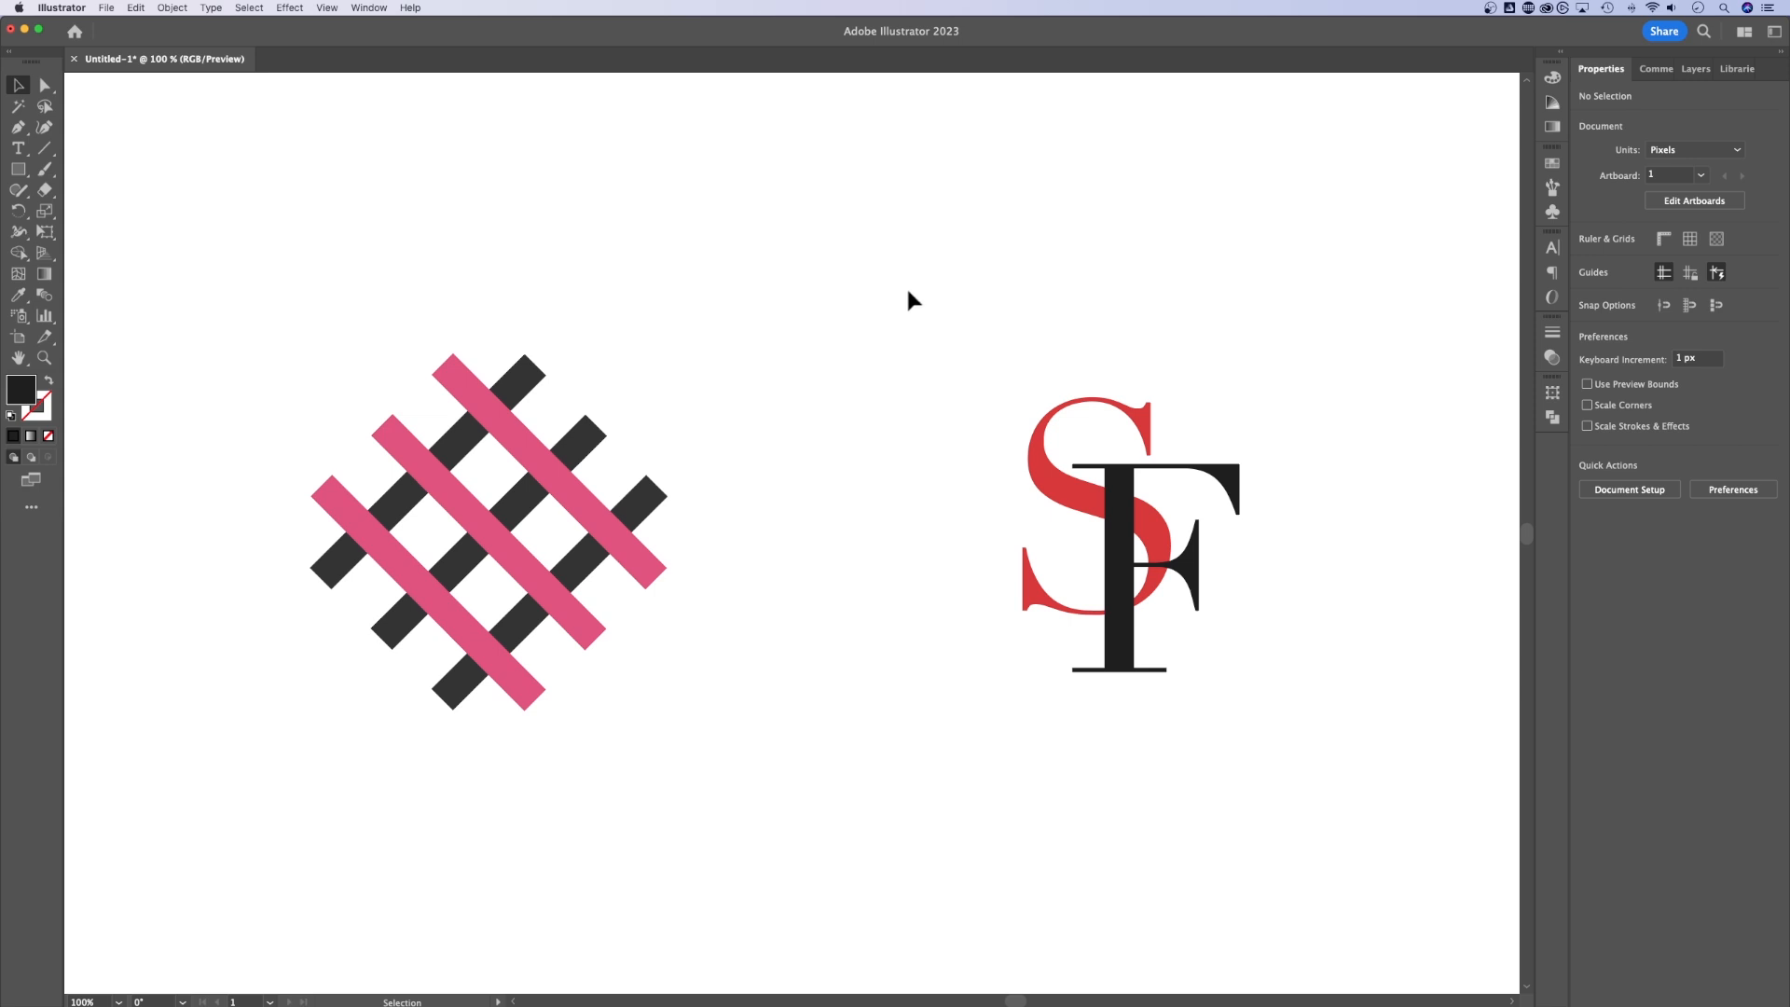
{"action": "mouse_move", "coordinate": [914, 295]}
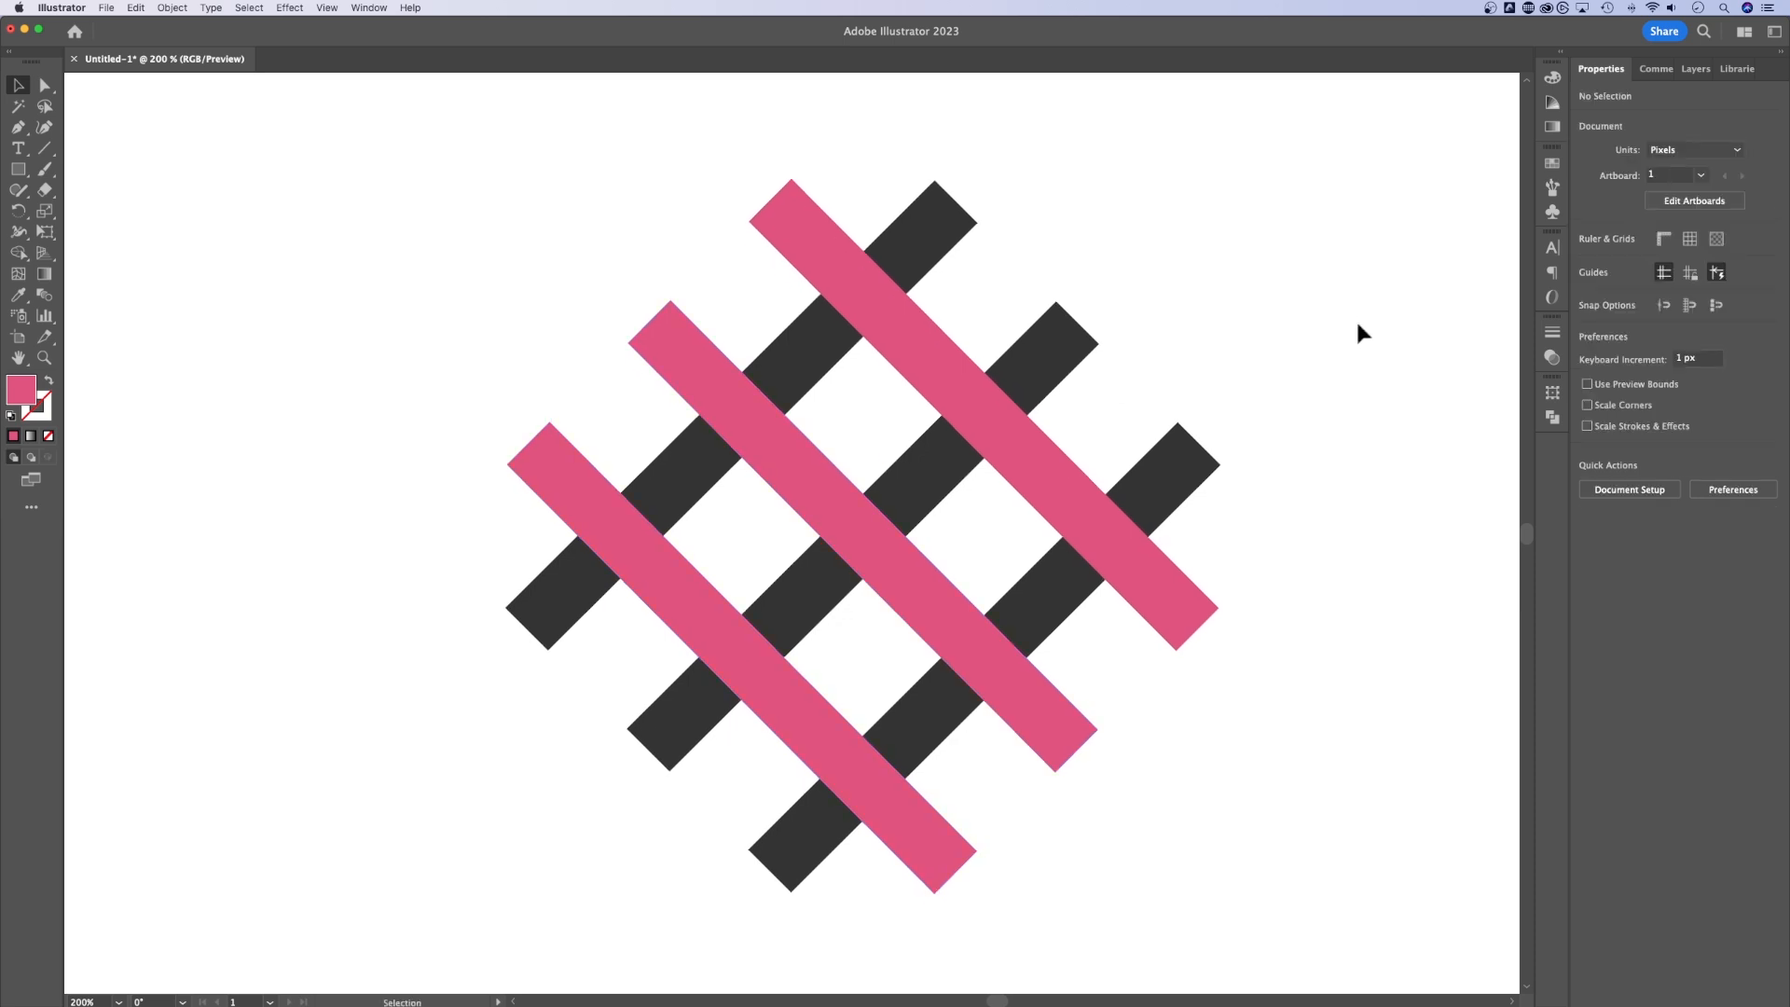
{"action": "mouse_move", "coordinate": [1362, 327]}
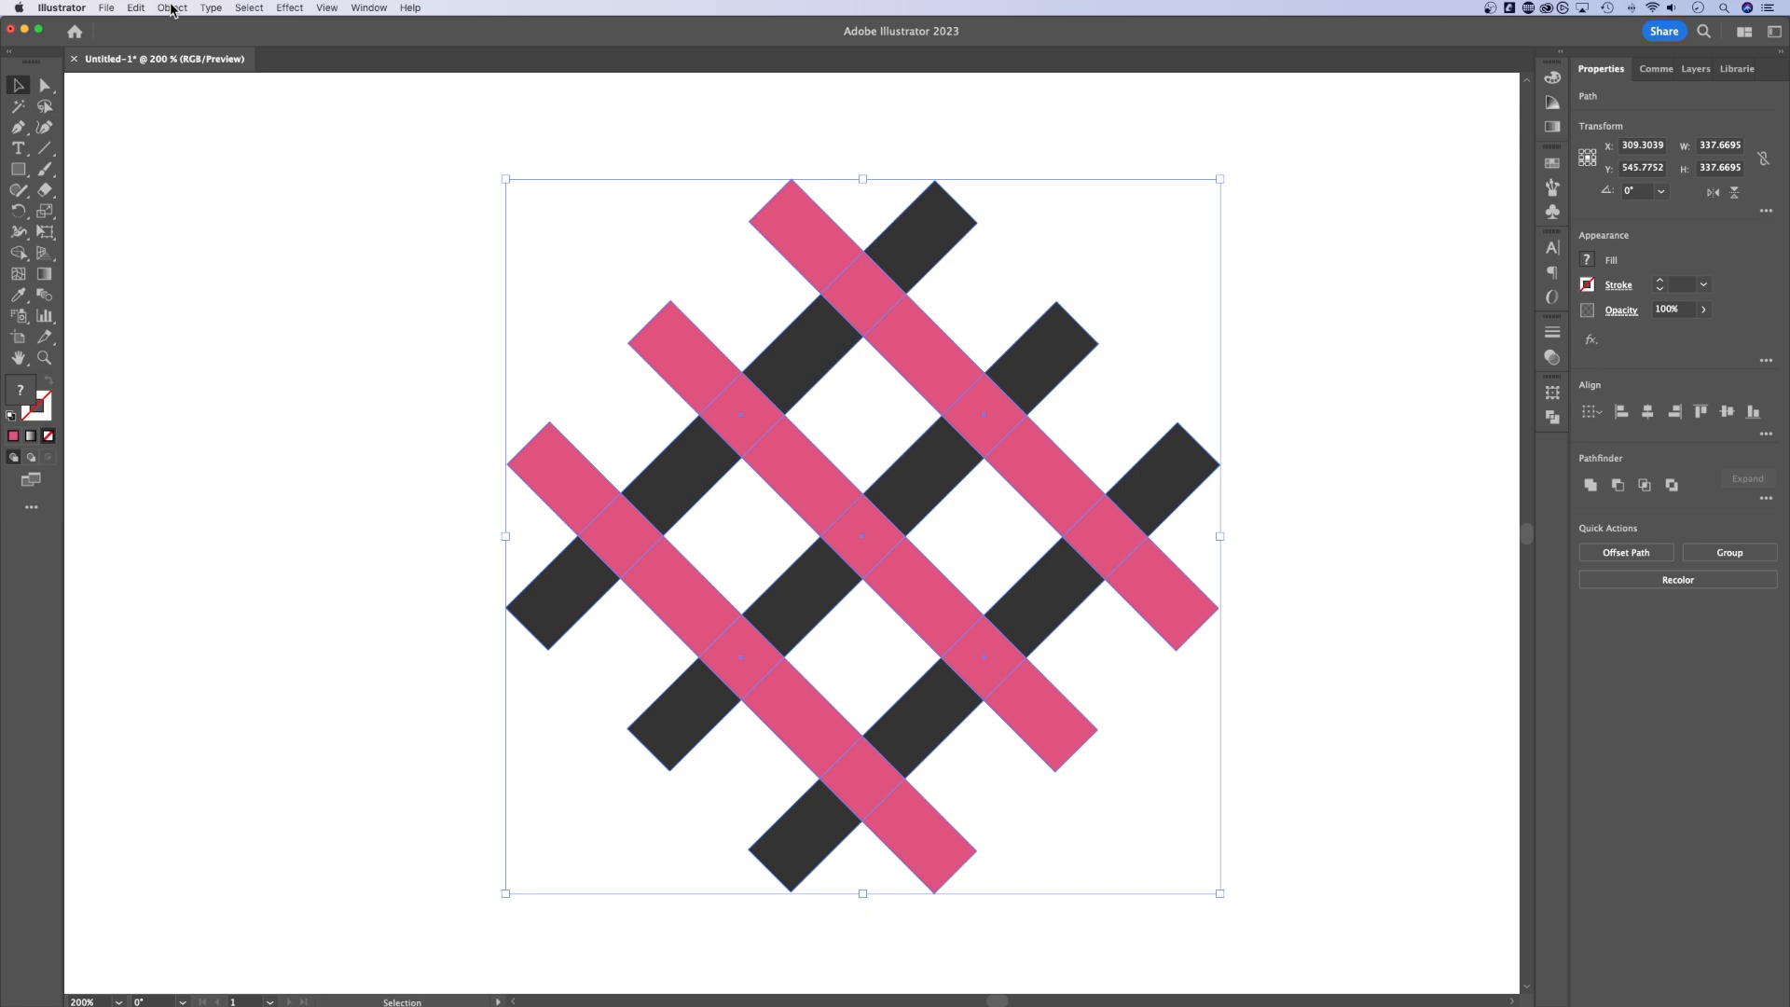
Make the crisscrossing pink and gray rectangles an Intertwine object with Object > Intertwine > Make.
{"action": "left_click", "coordinate": [172, 9]}
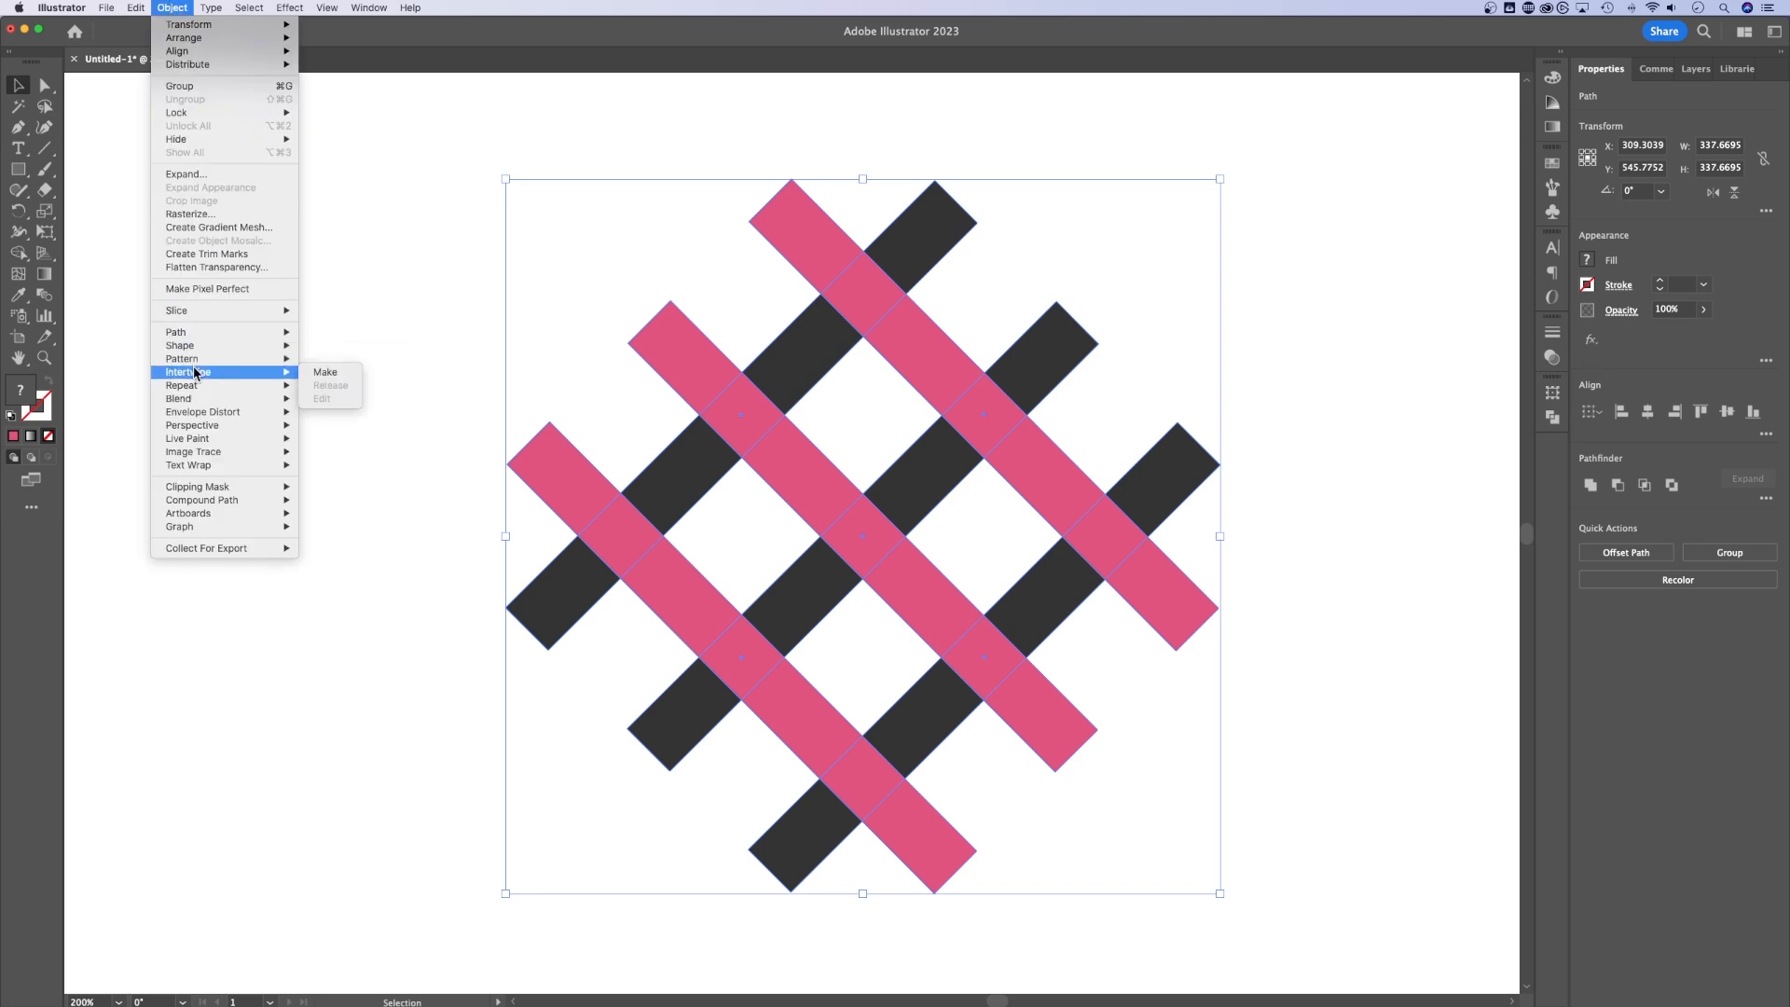
{"action": "mouse_move", "coordinate": [325, 372]}
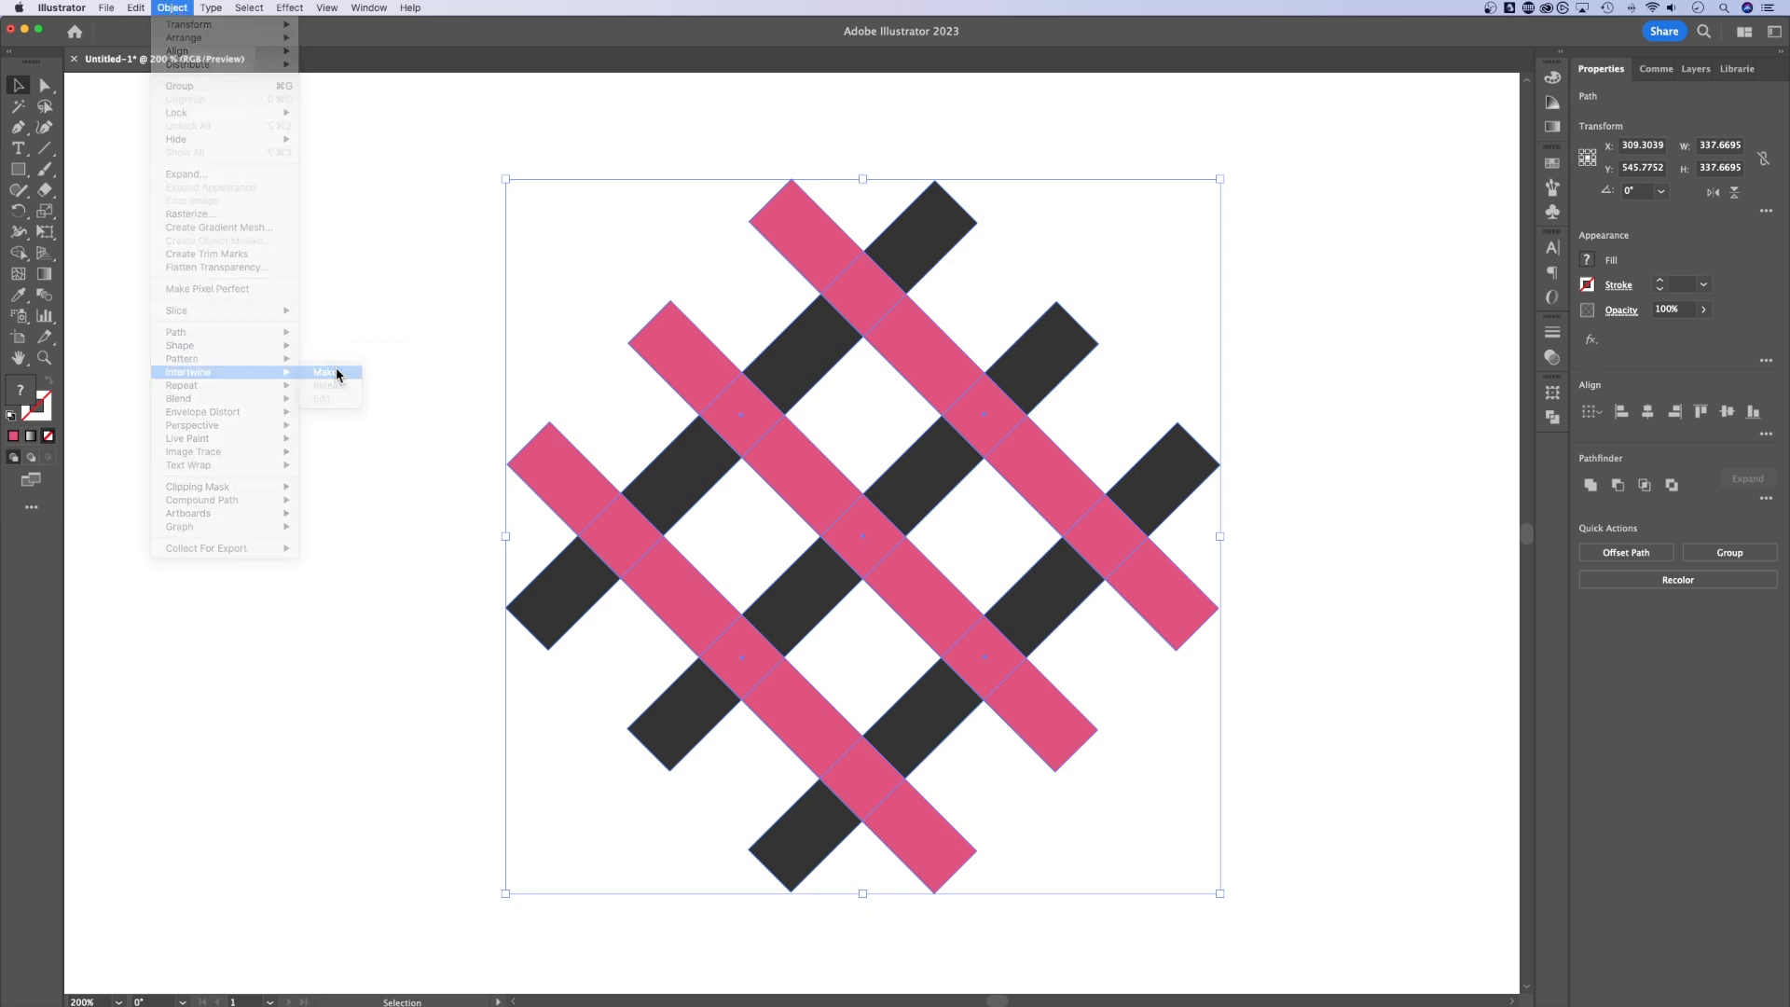
{"action": "left_click", "coordinate": [325, 372]}
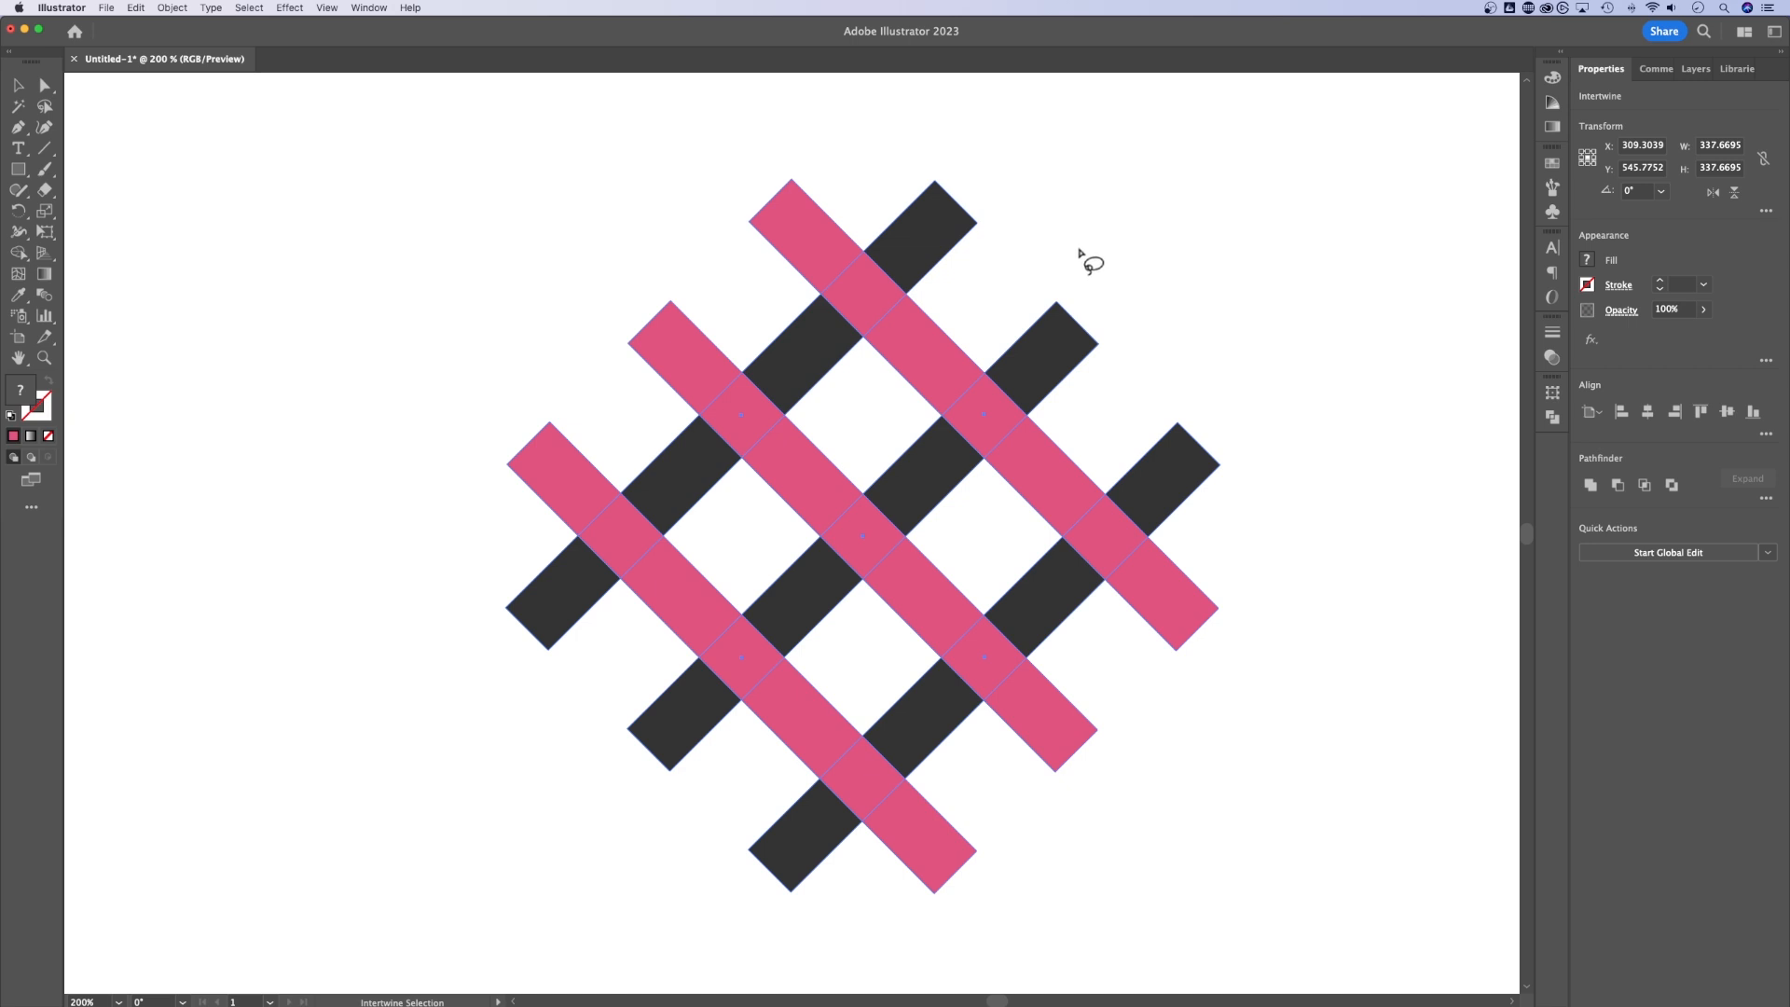
{"action": "mouse_move", "coordinate": [1078, 258]}
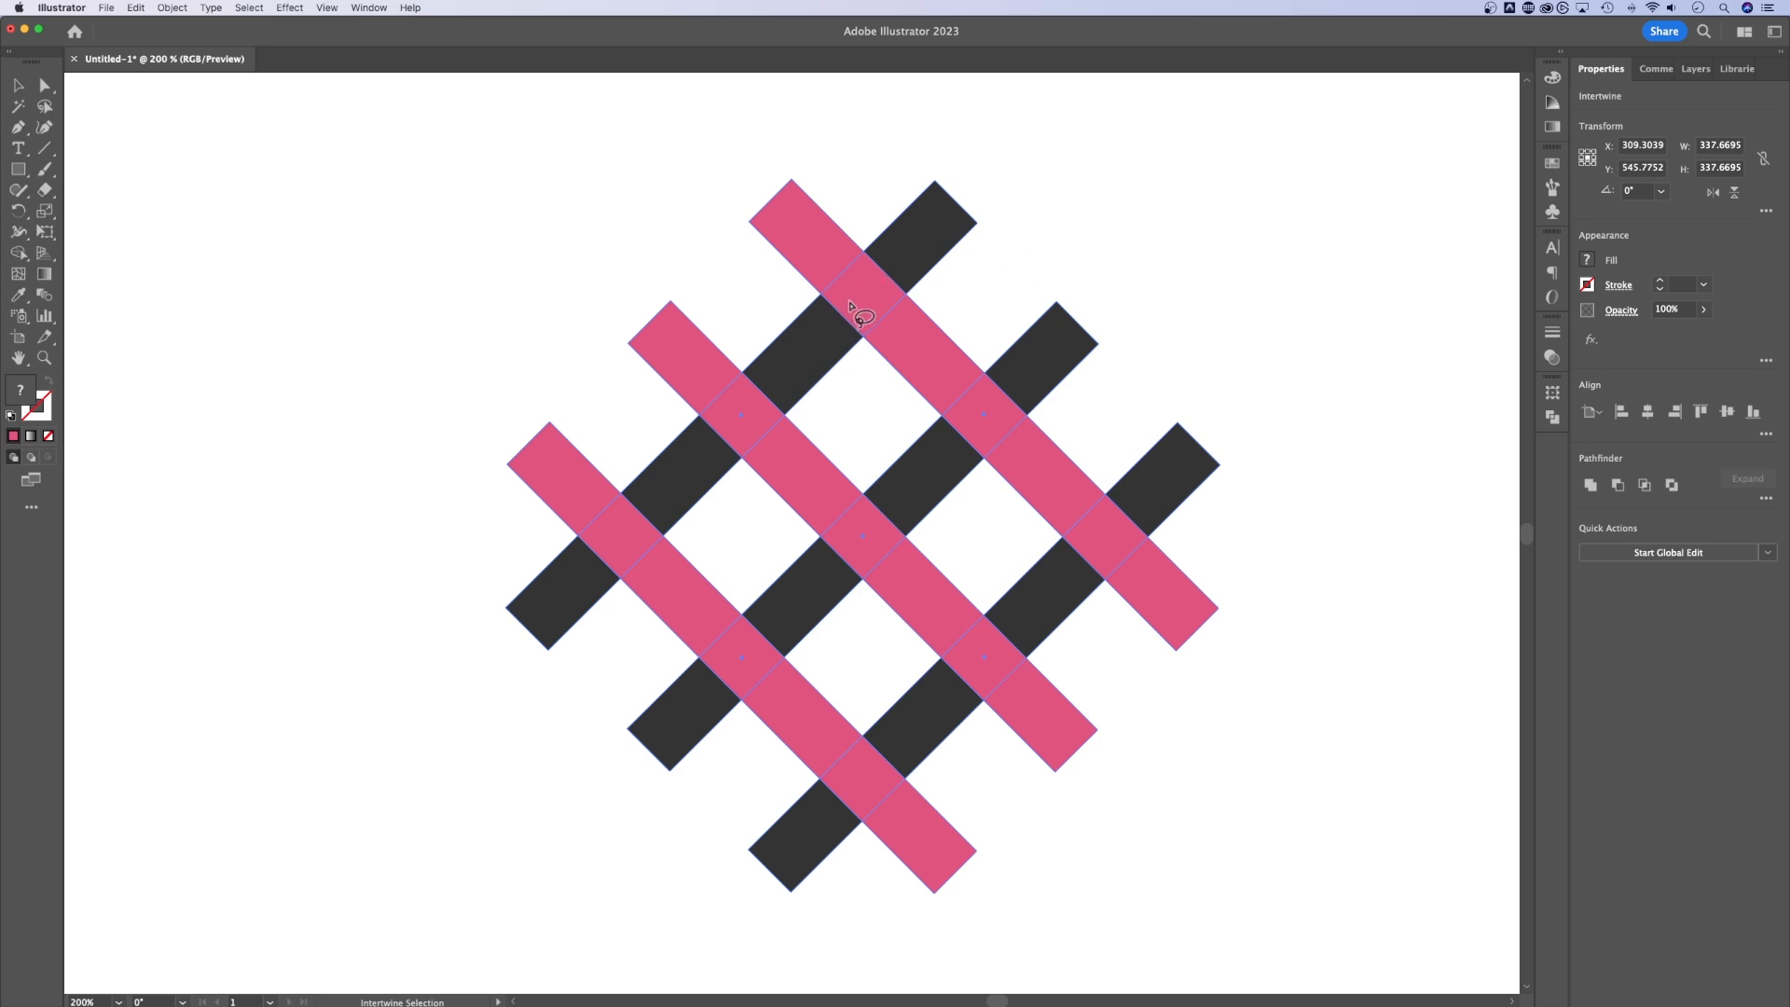
{"action": "mouse_move", "coordinate": [992, 362]}
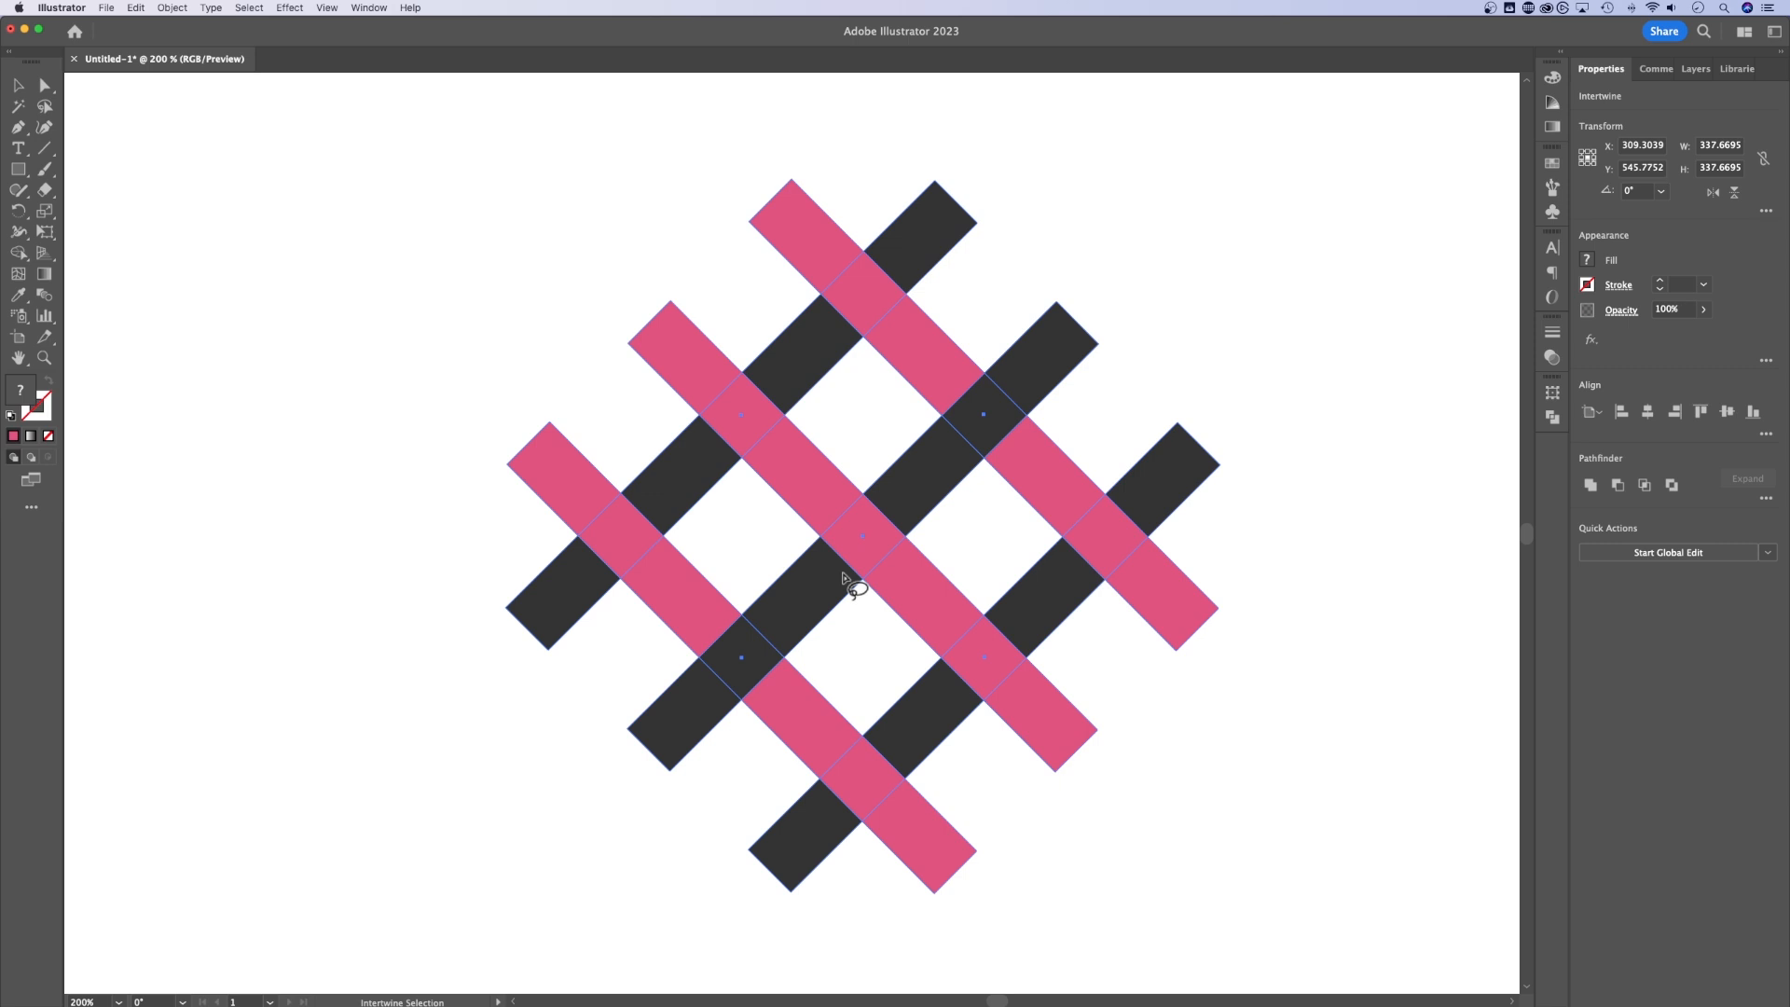
{"action": "mouse_move", "coordinate": [785, 431]}
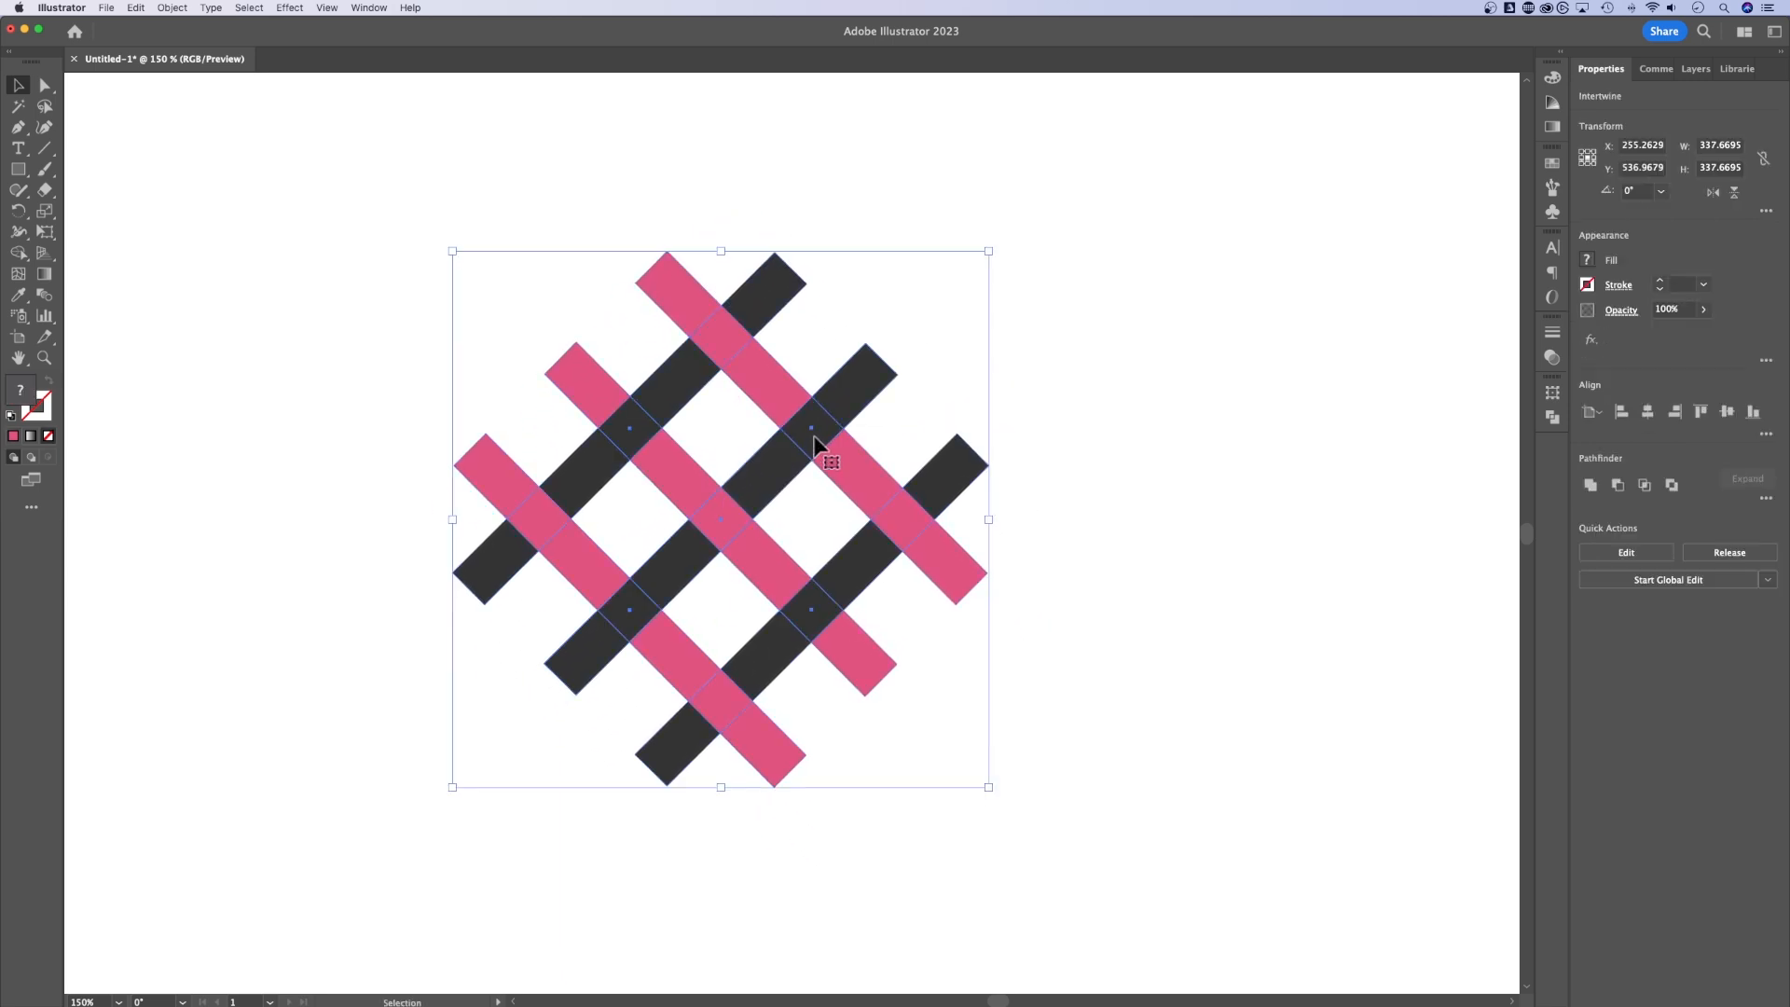
Show the Layers panel and collapse Layer 1's object list.
{"action": "left_click", "coordinate": [1630, 68]}
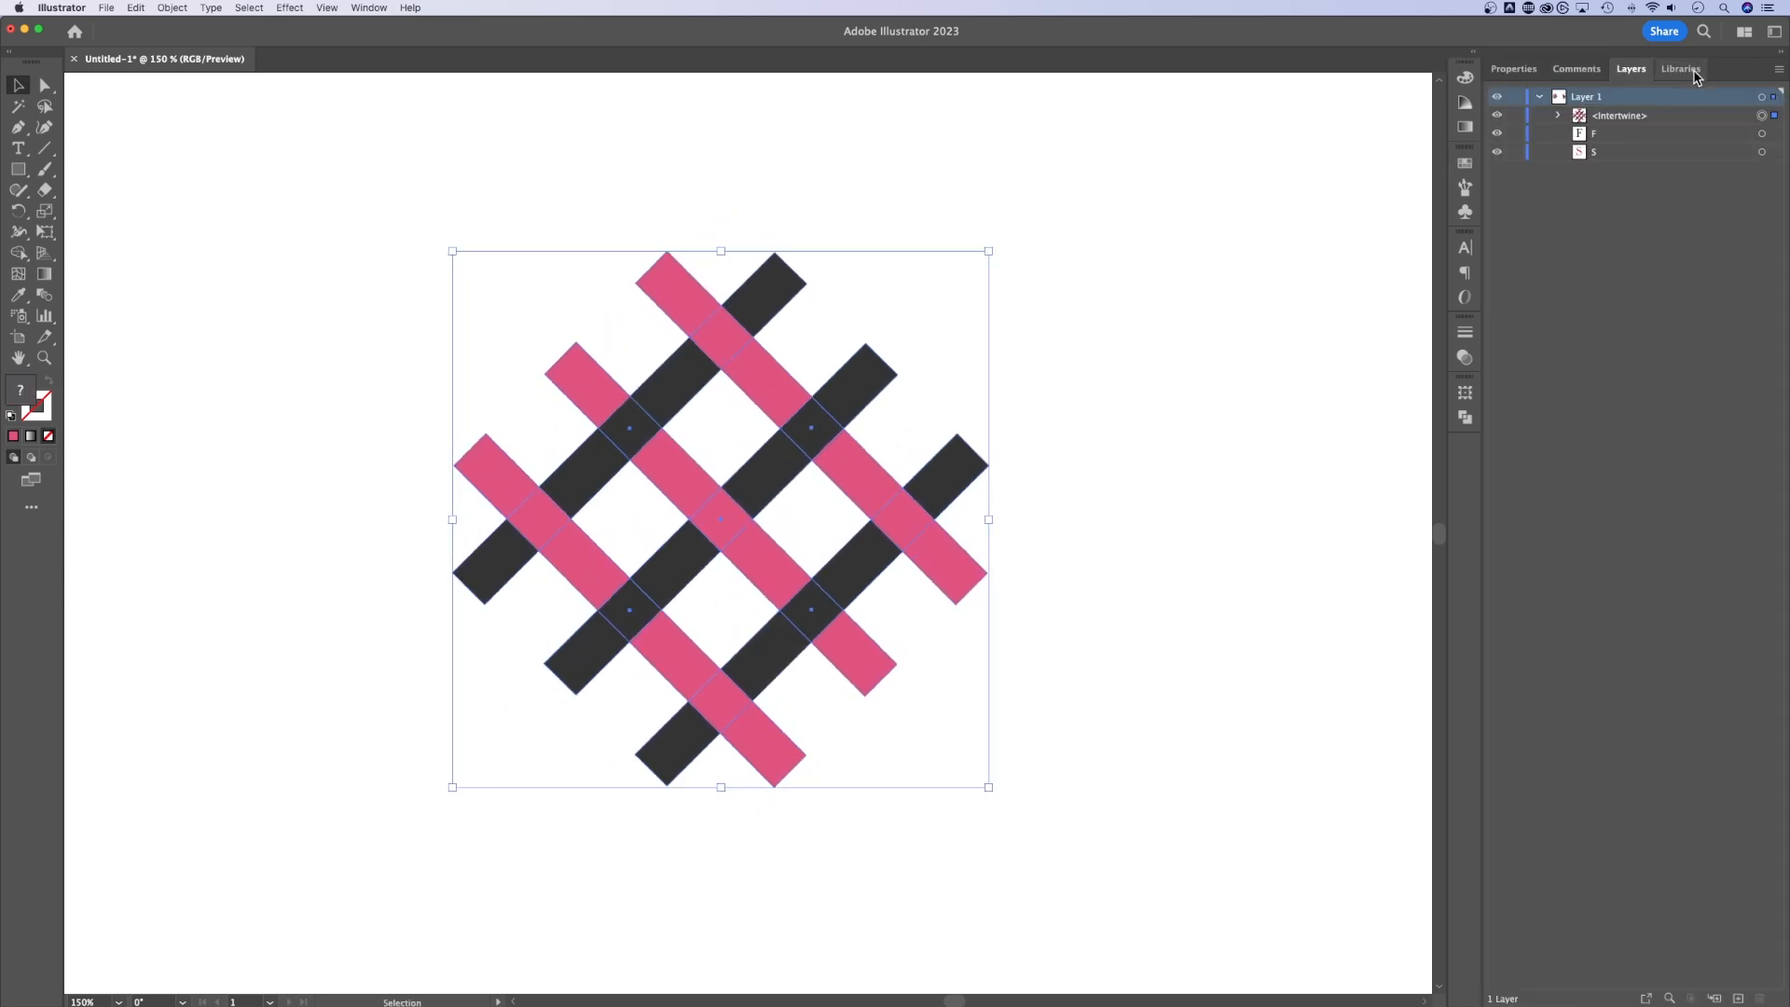
{"action": "left_click", "coordinate": [1559, 113]}
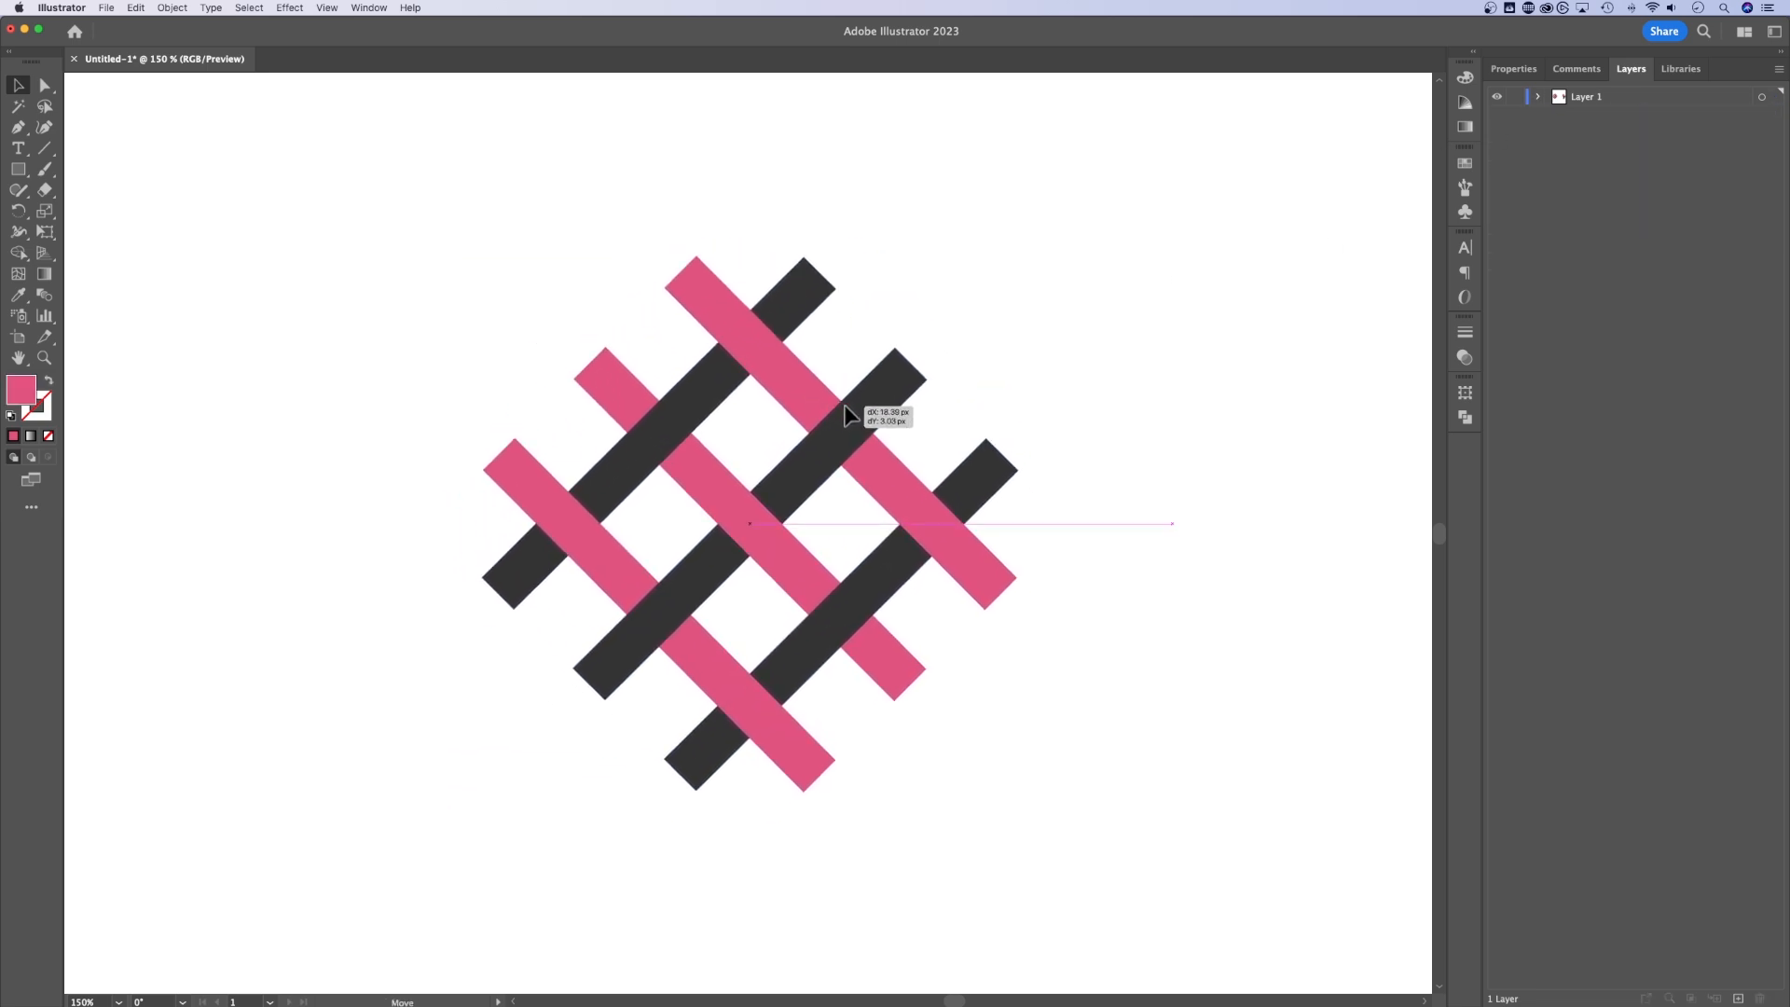
Enter Intertwine Edit on the weave and flip which strip lies on top at a crossing.
{"action": "left_click", "coordinate": [173, 9]}
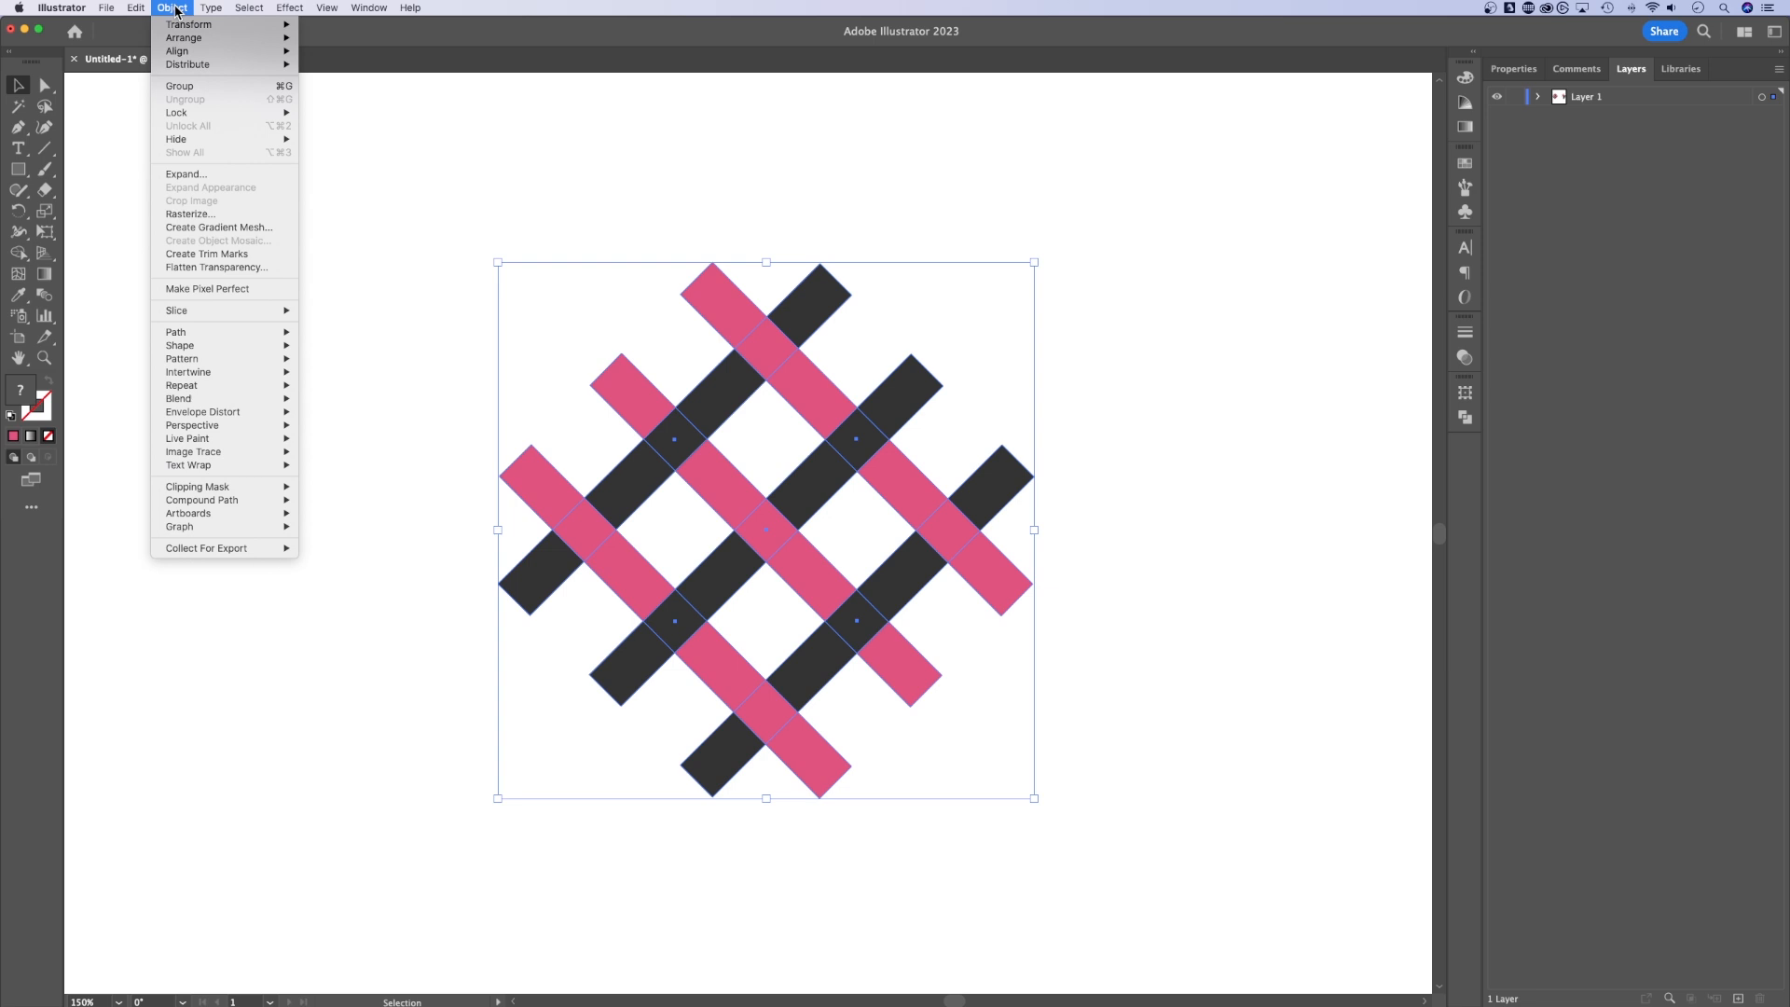
{"action": "mouse_move", "coordinate": [188, 371]}
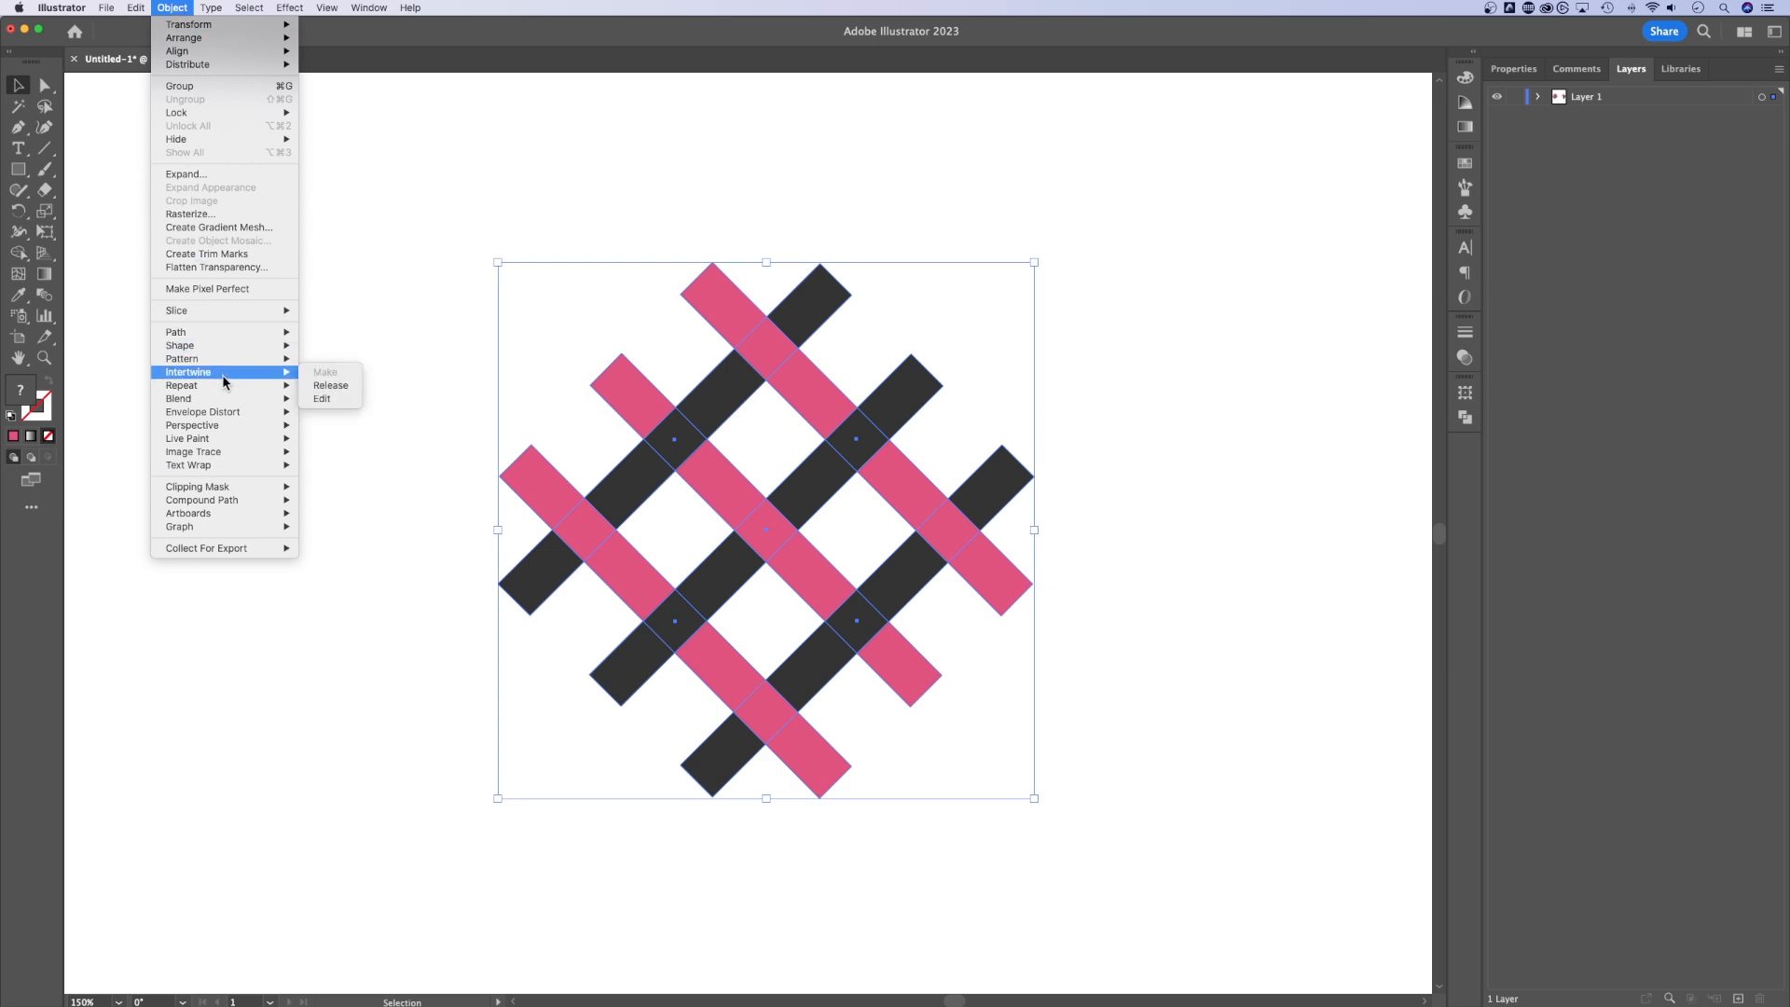
{"action": "mouse_move", "coordinate": [330, 385]}
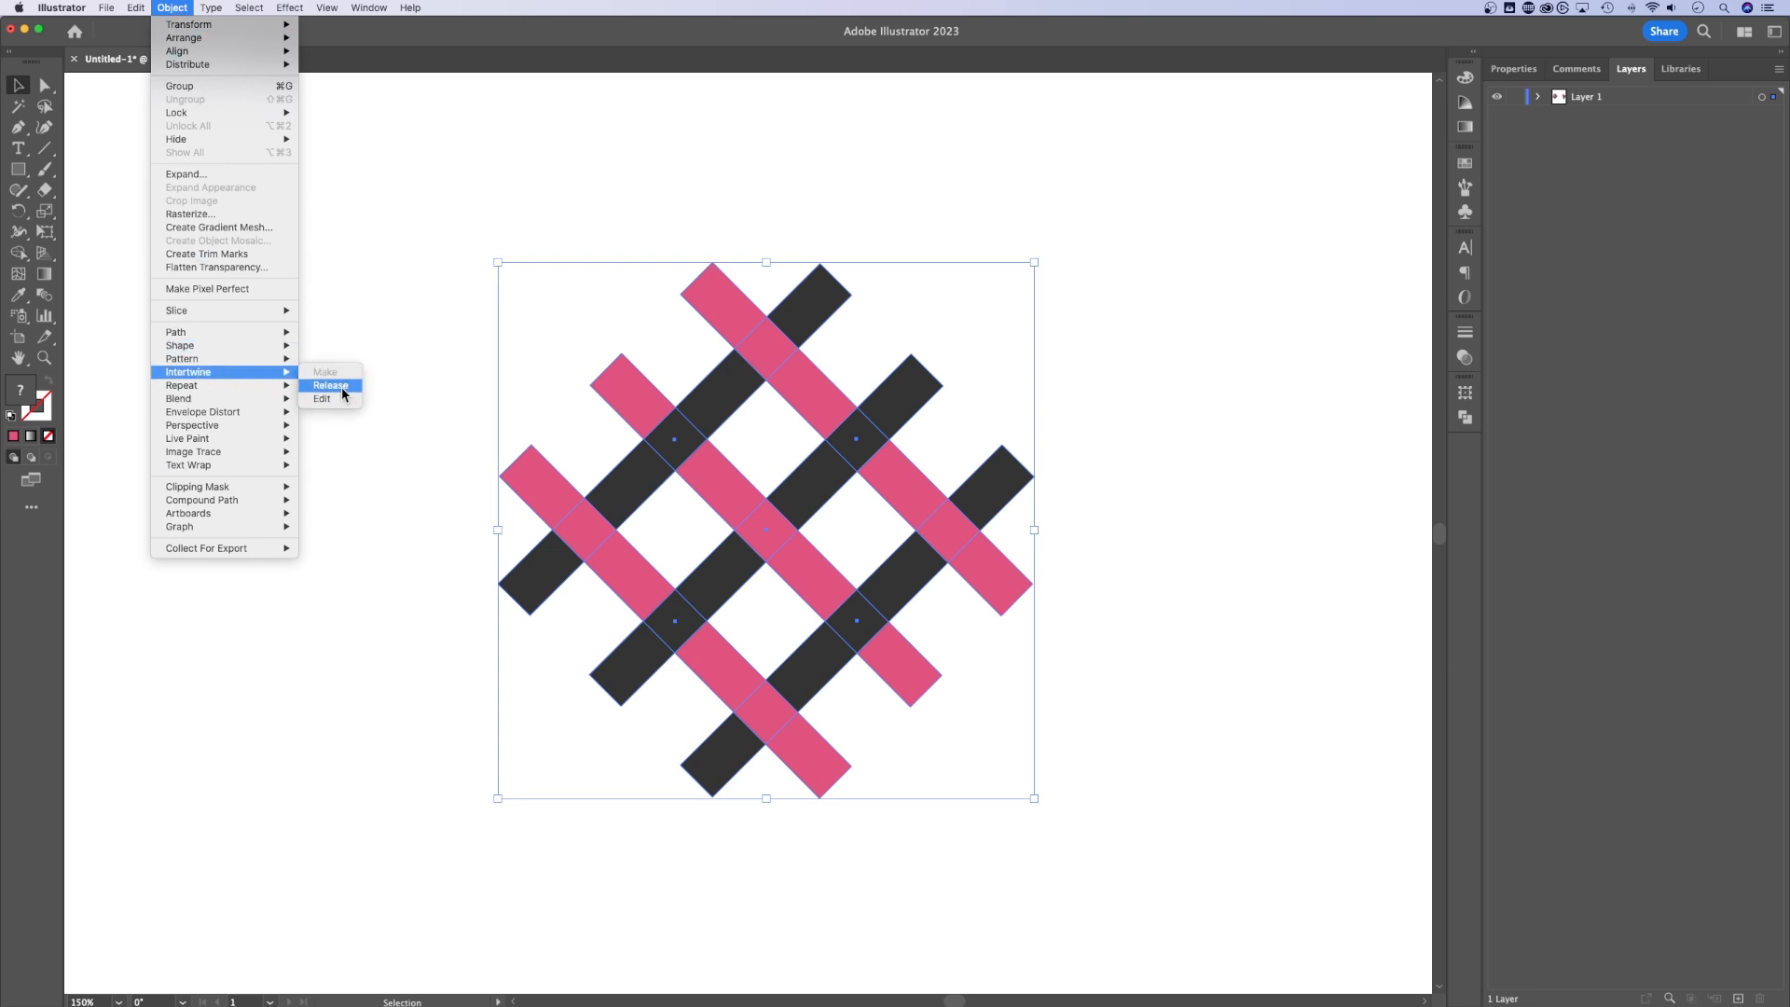
{"action": "left_click", "coordinate": [330, 385]}
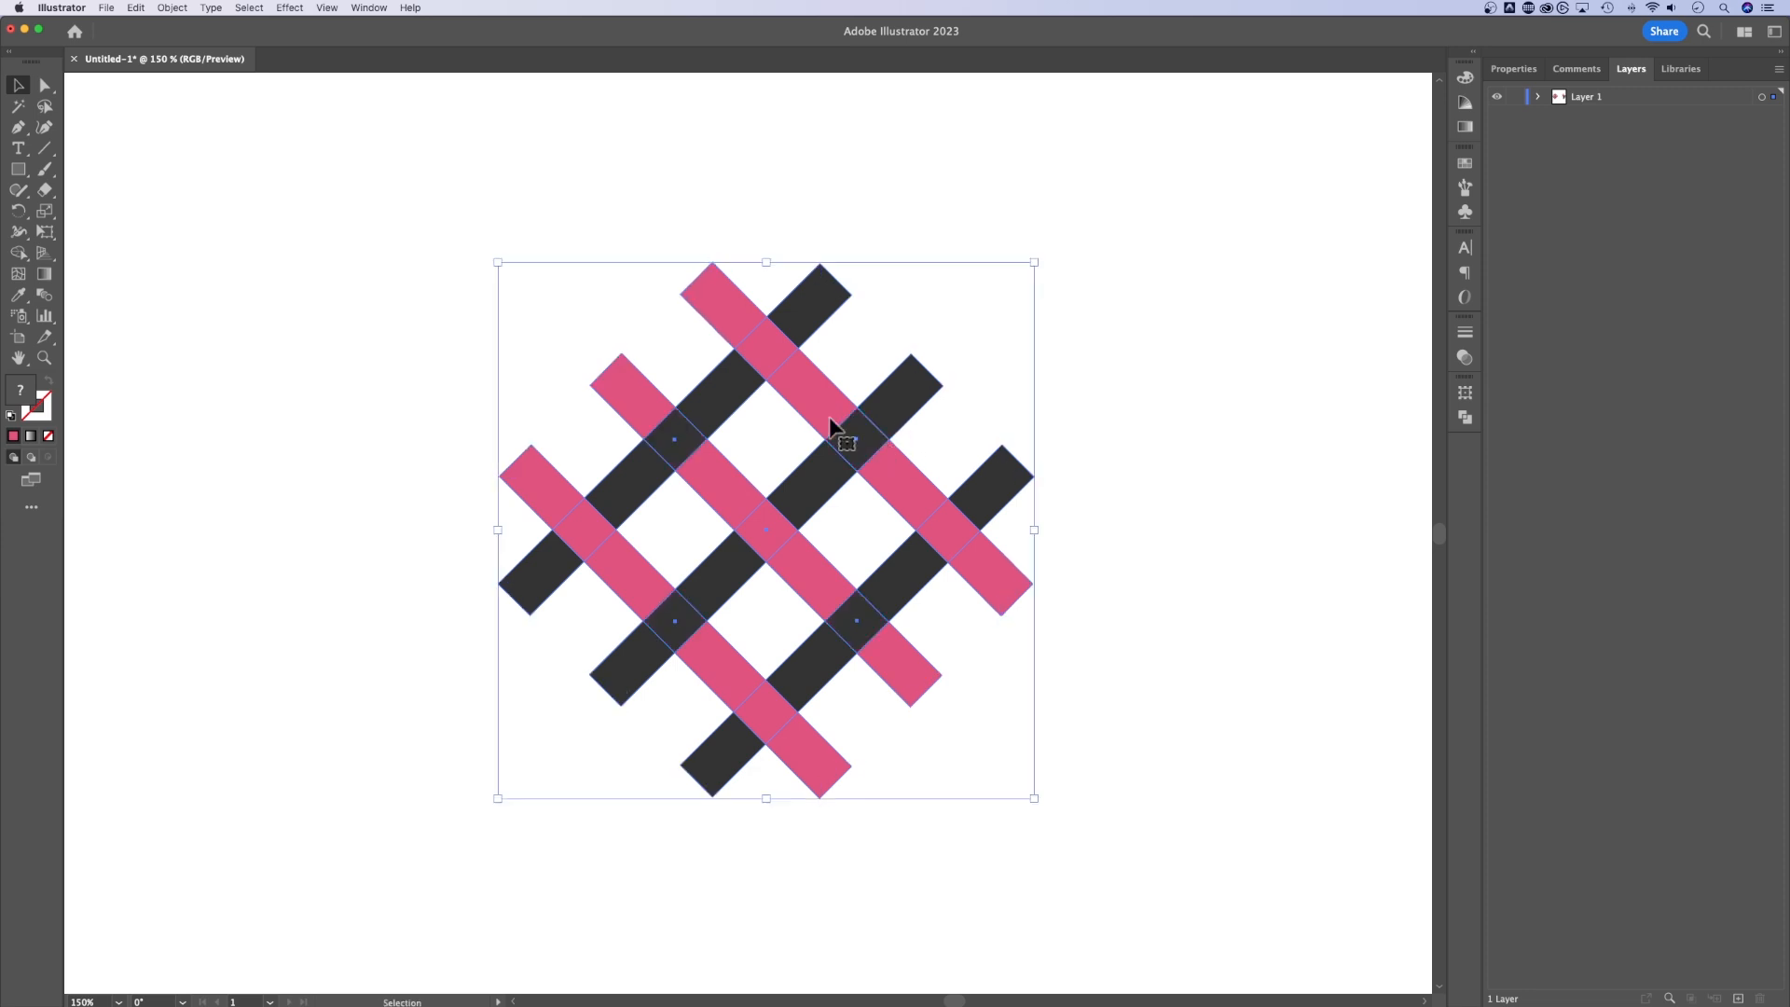
{"action": "left_click", "coordinate": [172, 9]}
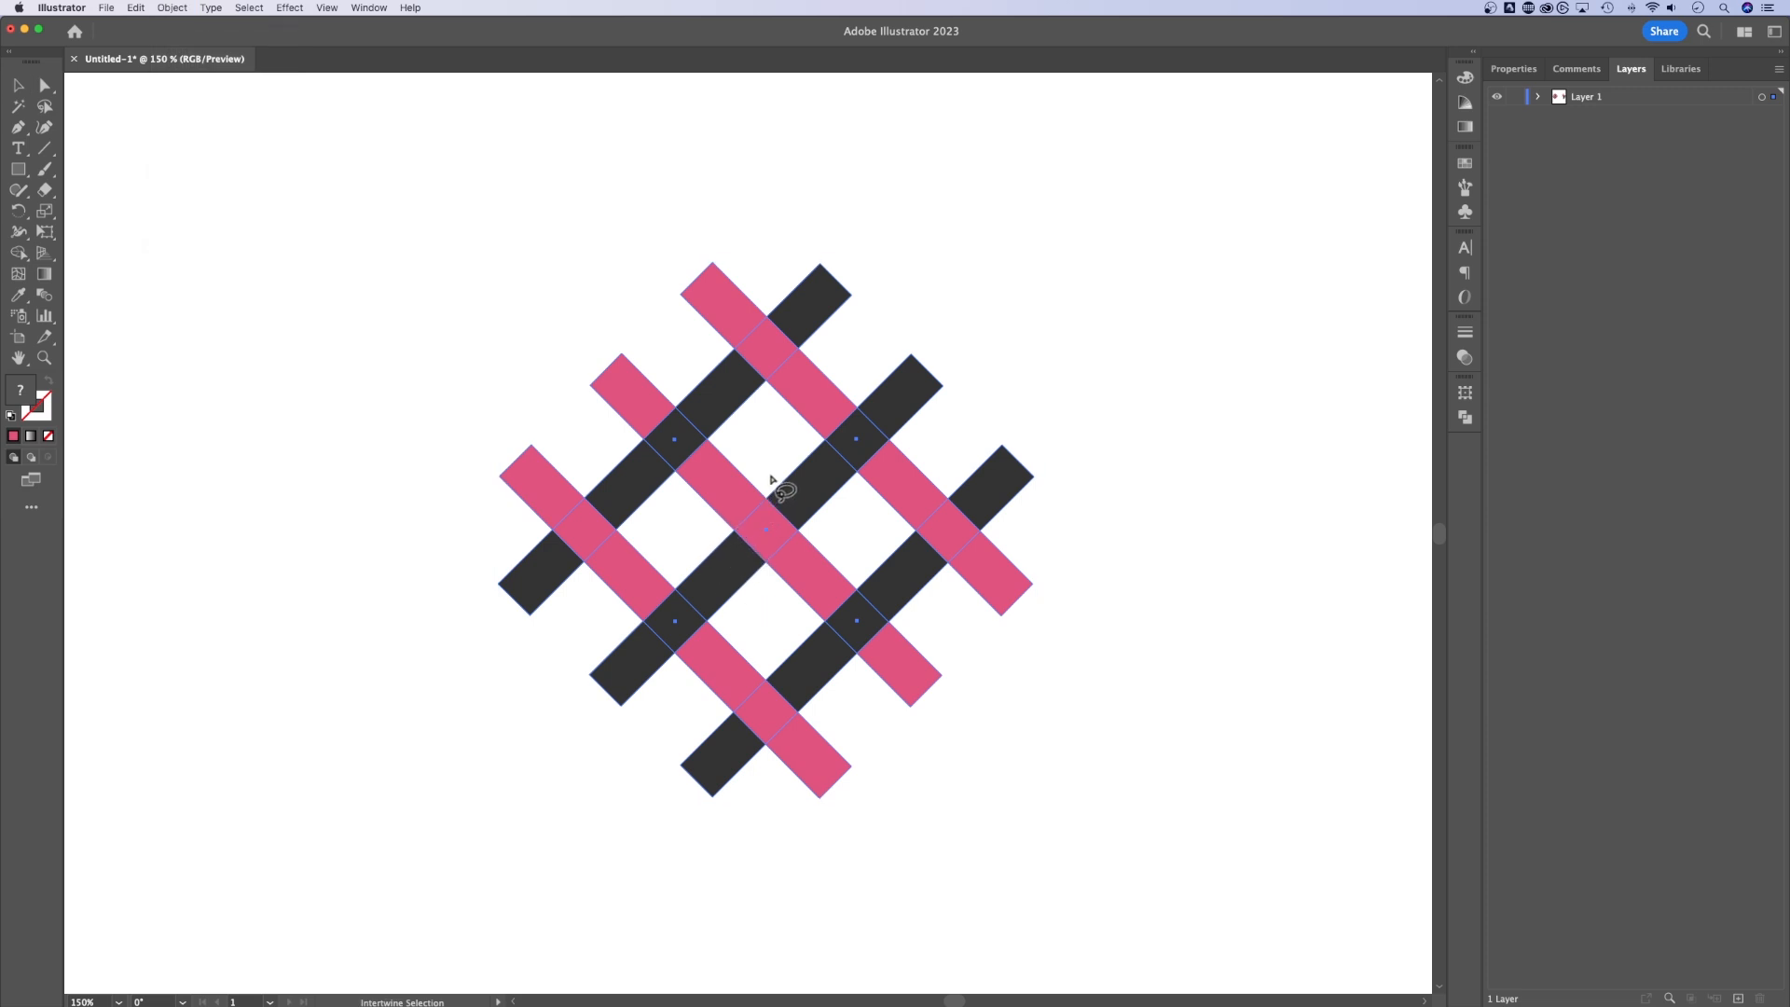
{"action": "left_click", "coordinate": [767, 532]}
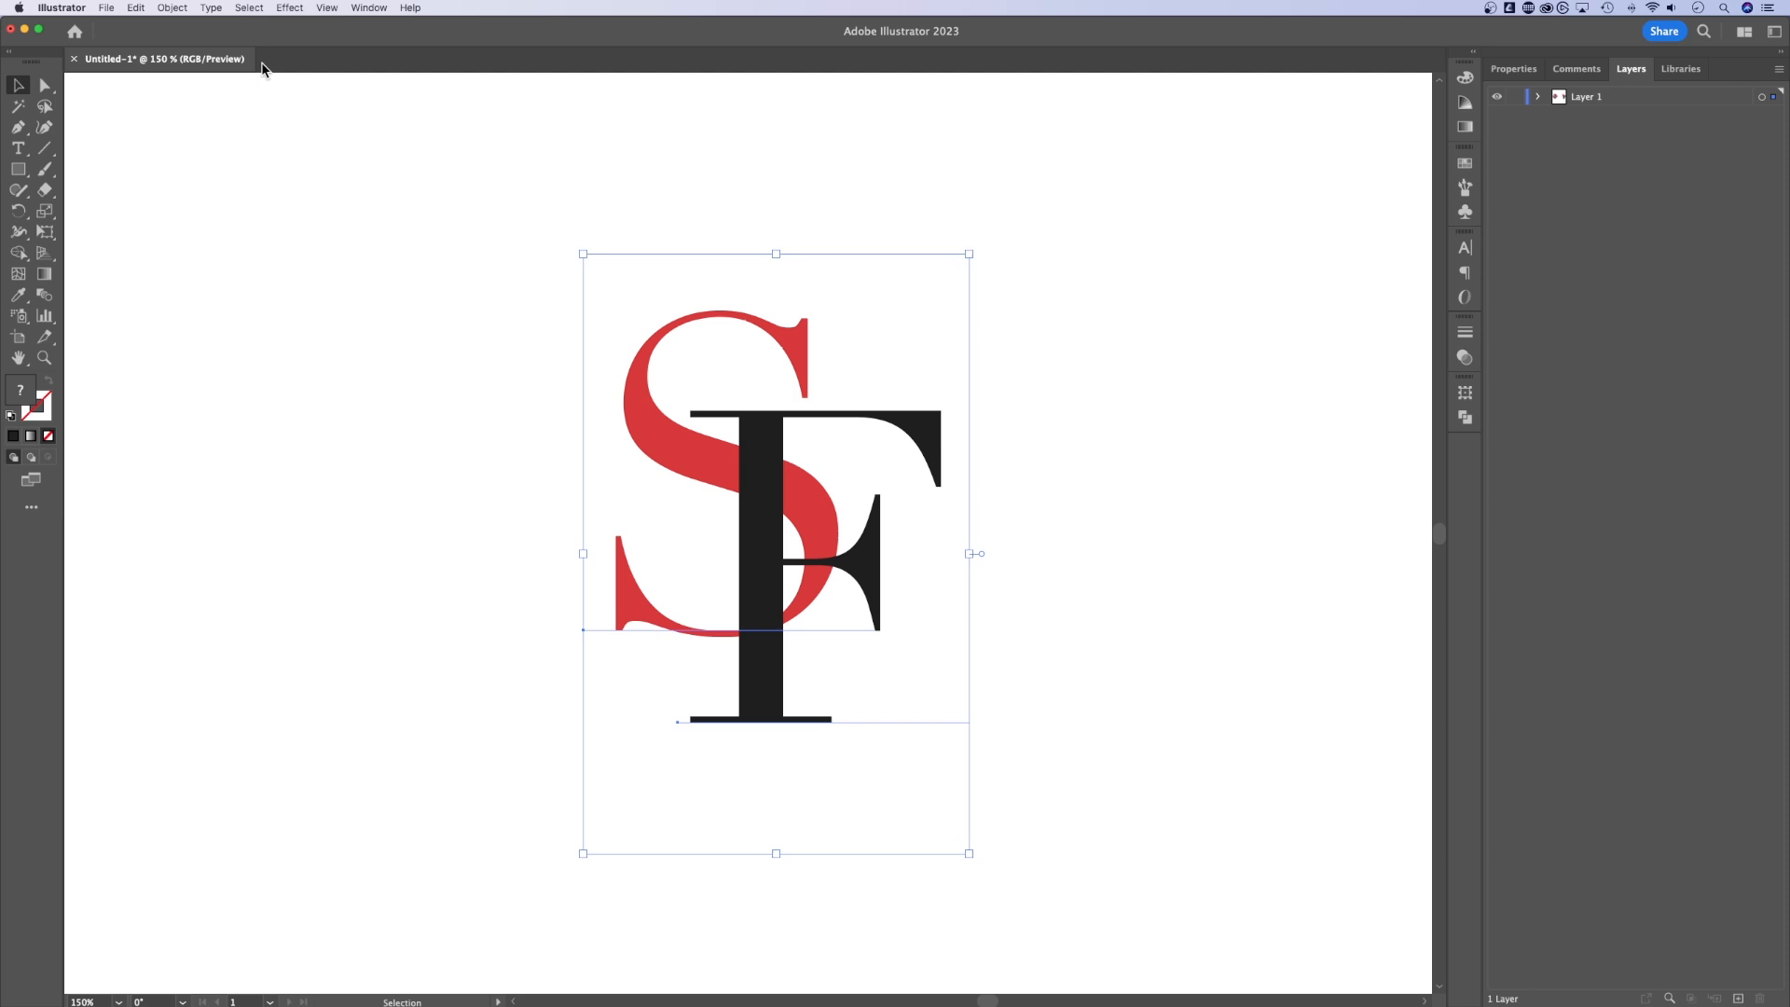
Open the Object > Intertwine menu for the selected red S and black F.
{"action": "left_click", "coordinate": [173, 8]}
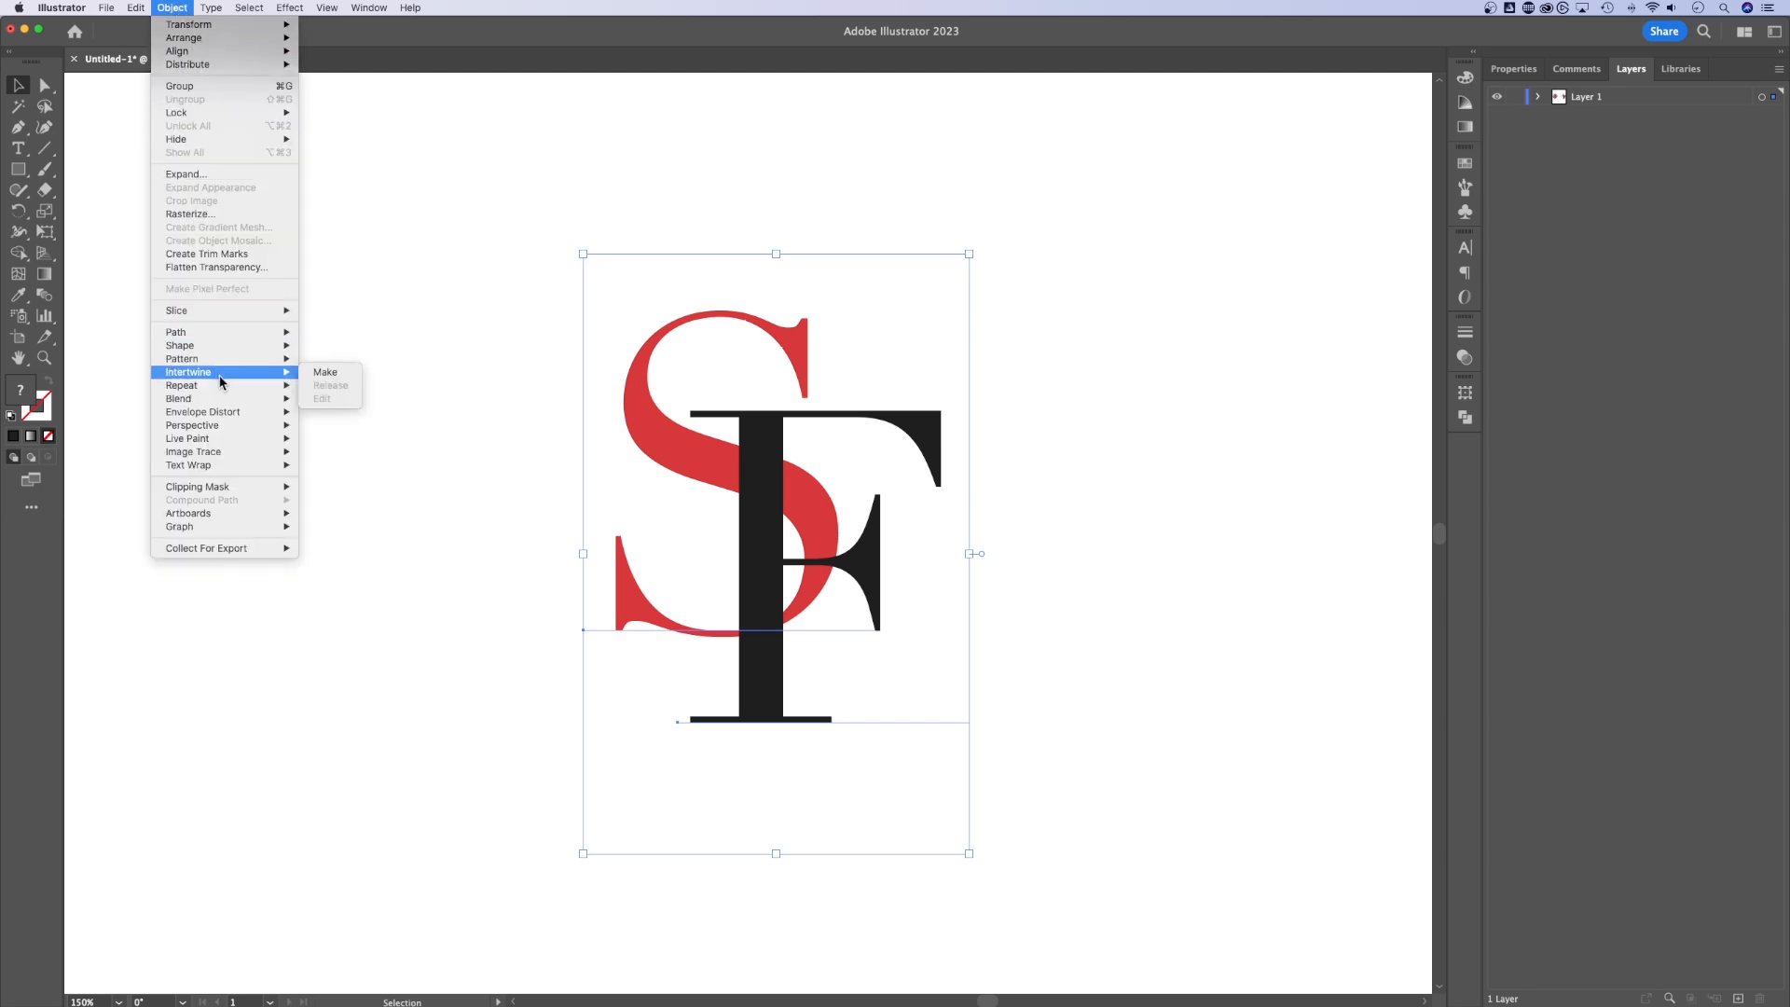
Make the red S and black F letters an Intertwine object.
{"action": "left_click", "coordinate": [325, 371]}
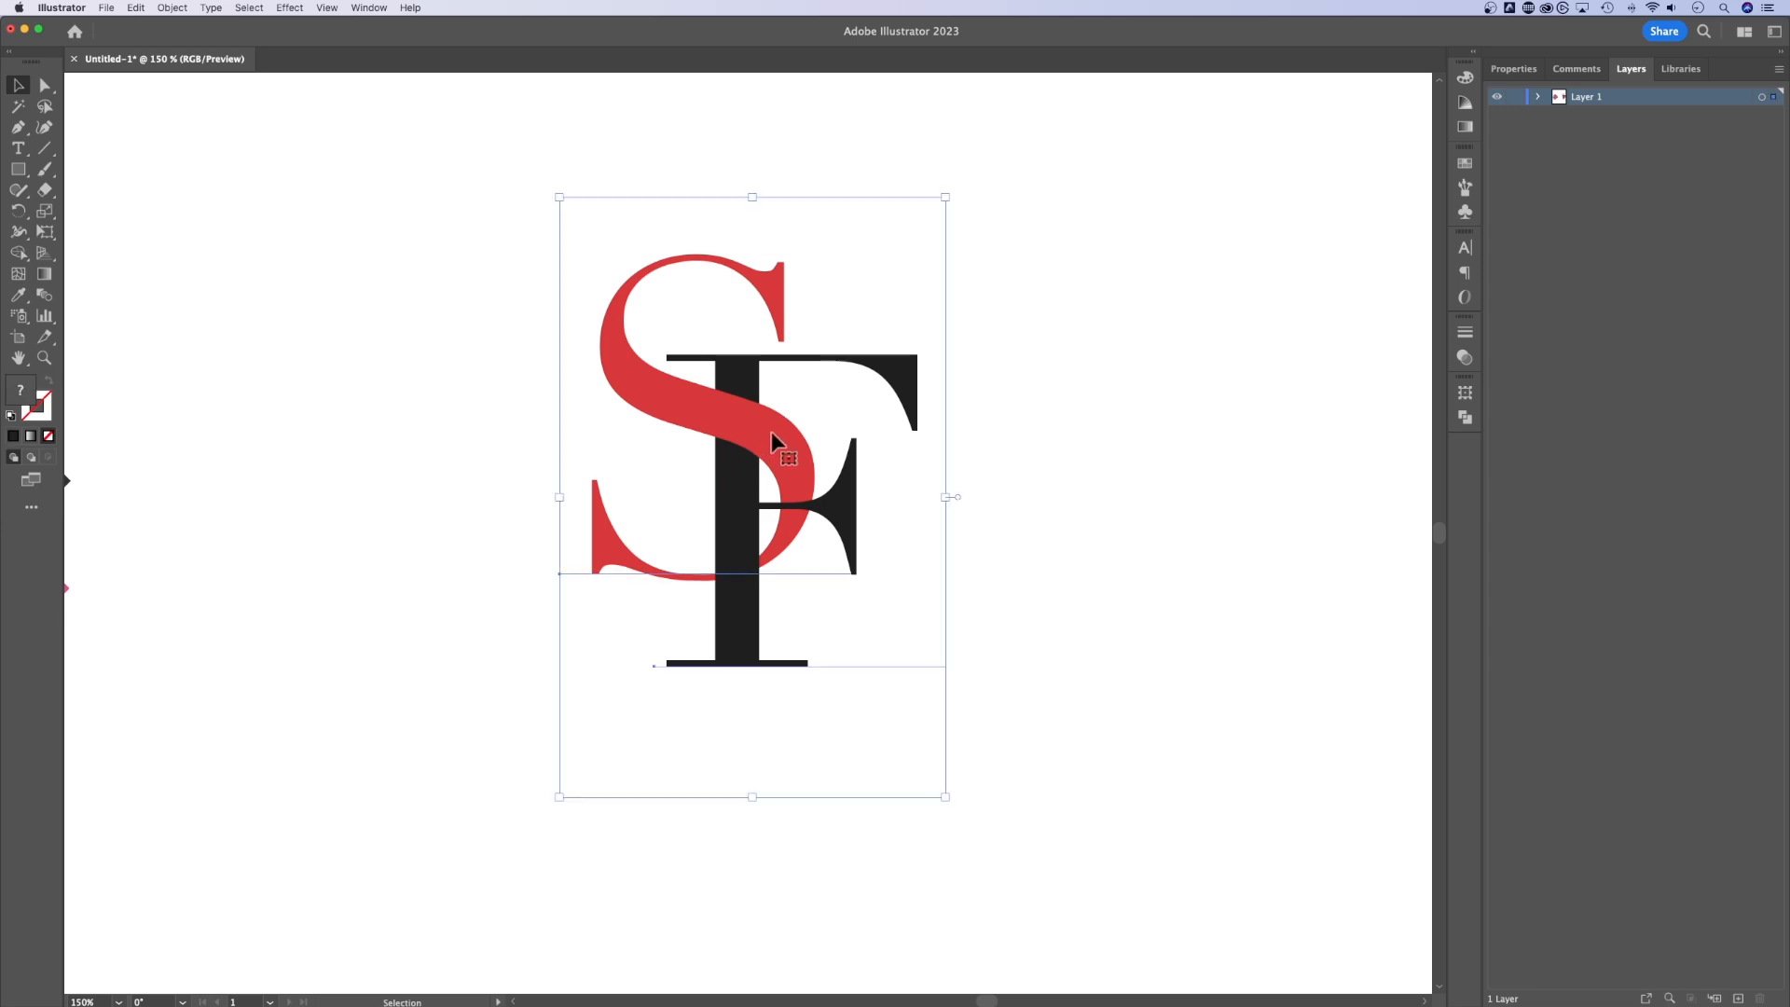
Enter Isolation Mode on the letter group to edit the F.
{"action": "double_click", "coordinate": [751, 457]}
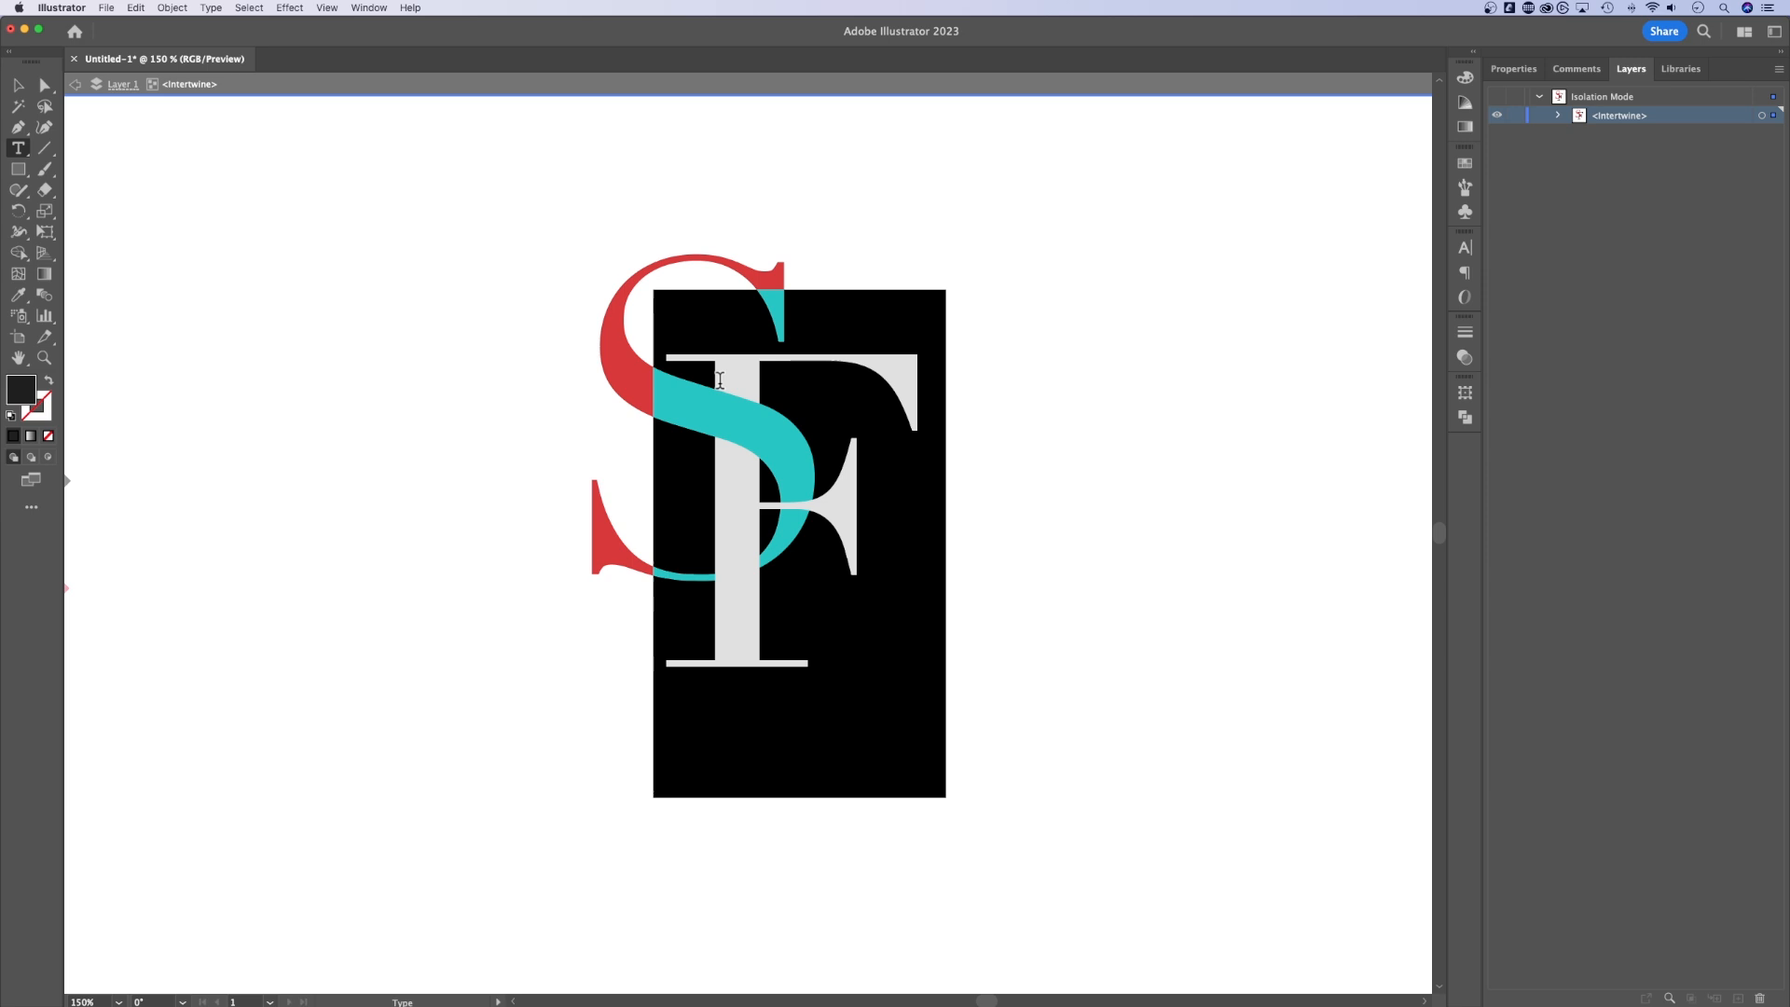
{"action": "mouse_move", "coordinate": [719, 405]}
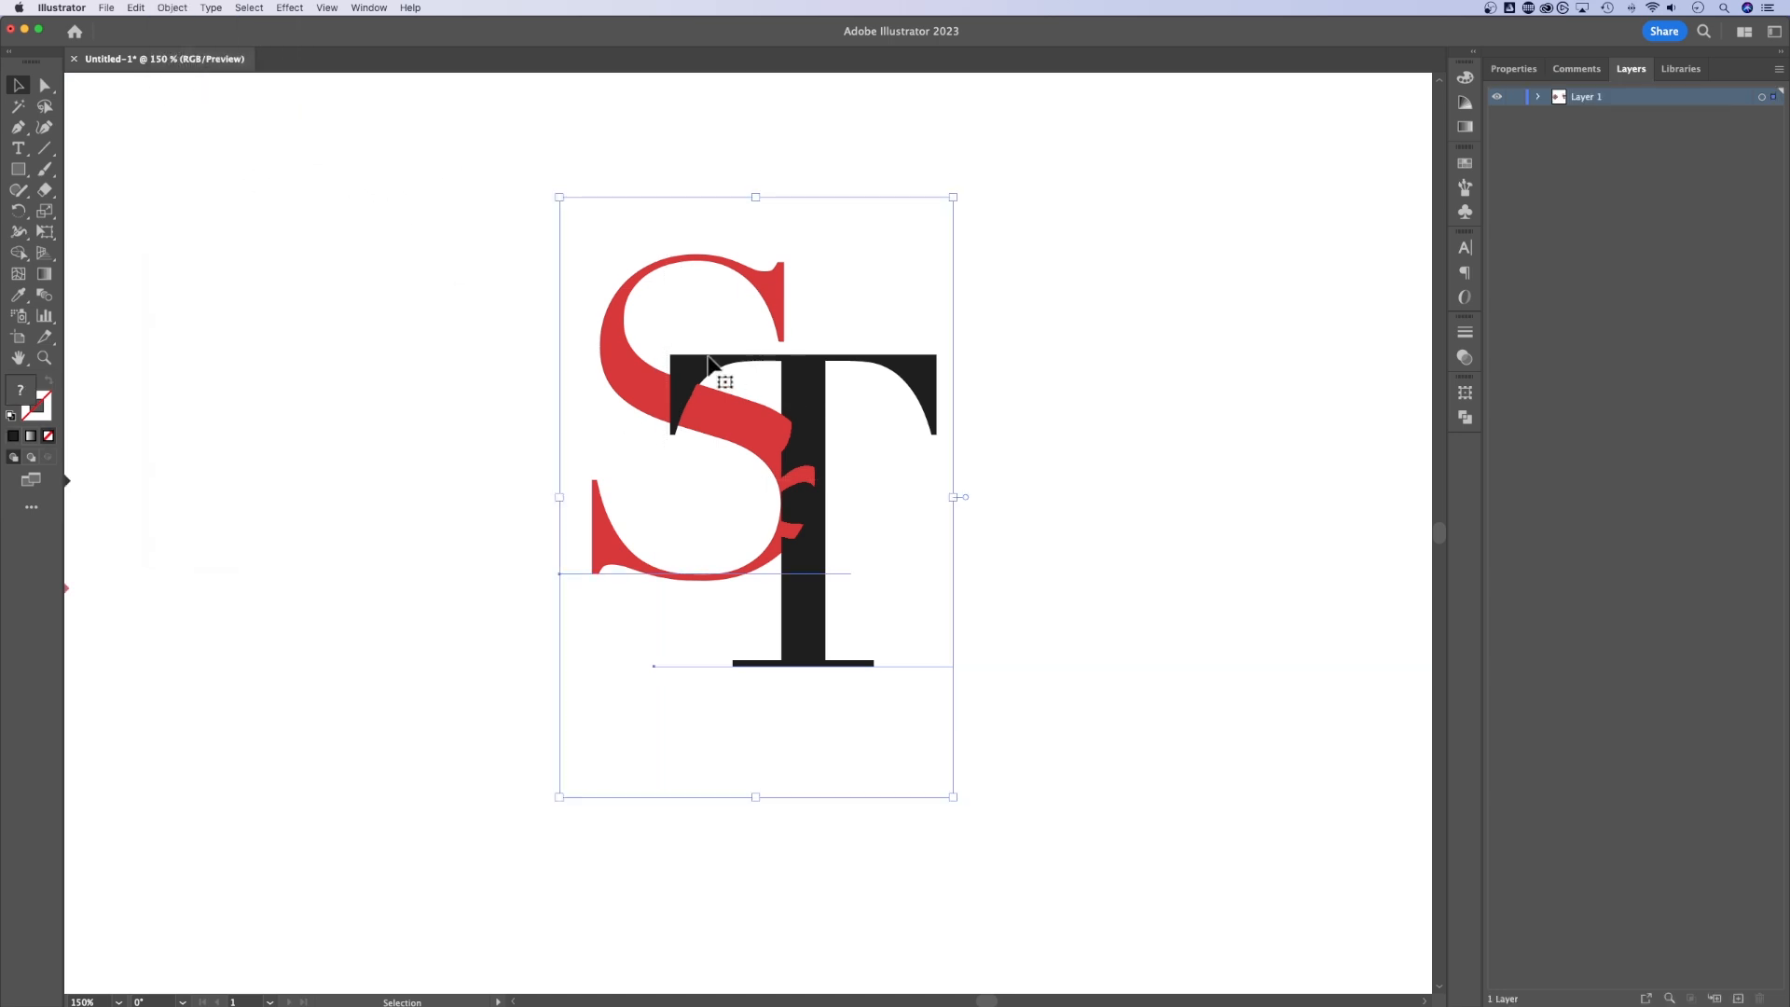
Select the T to recenter it over the S, then intertwine the S and T.
{"action": "left_click", "coordinate": [172, 8]}
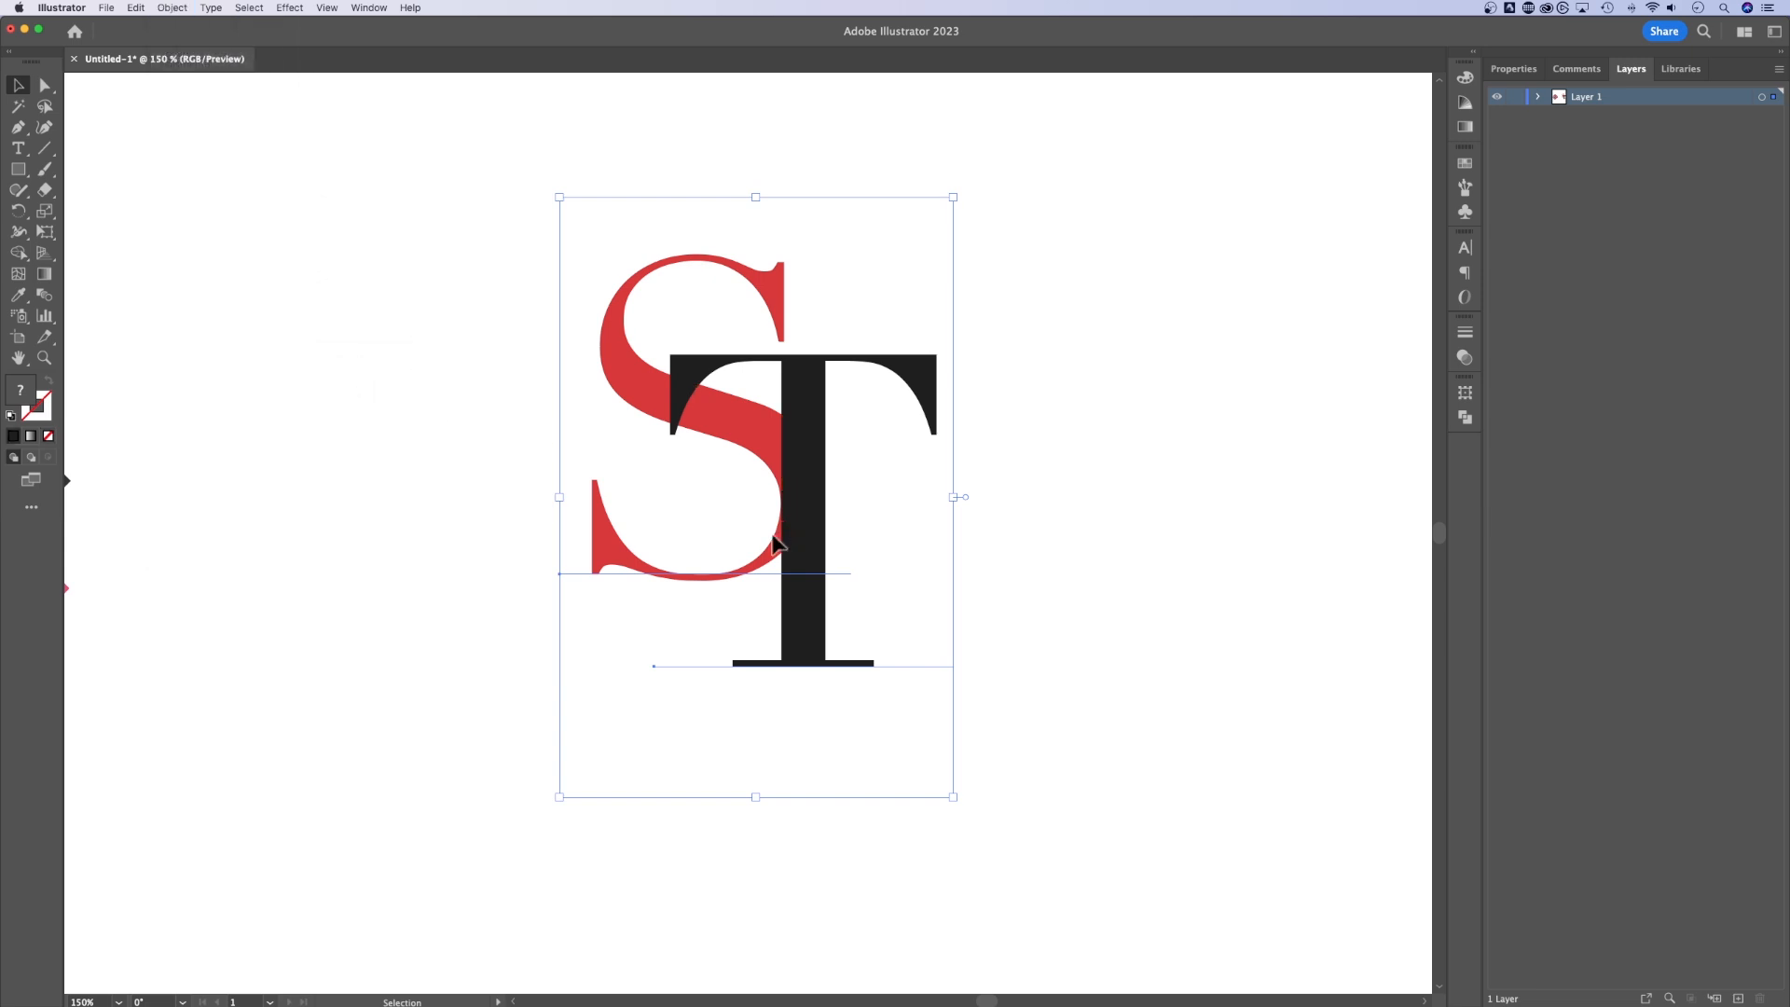
{"action": "left_click", "coordinate": [856, 388]}
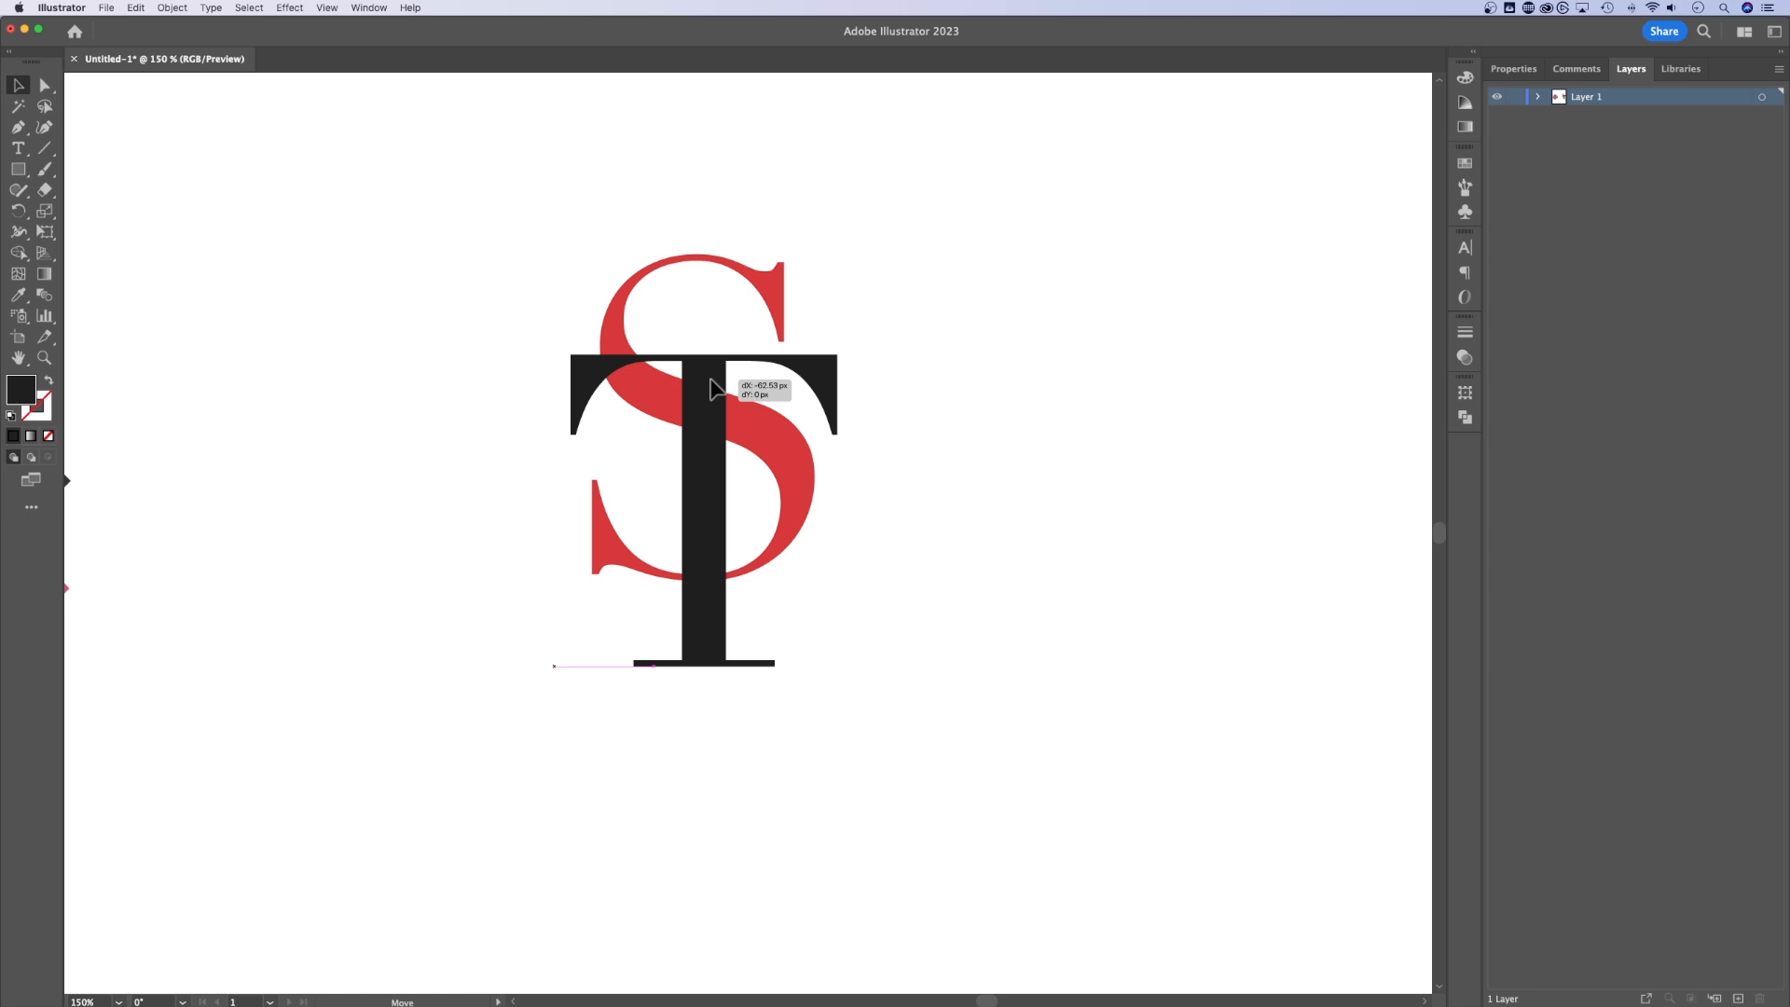
{"action": "left_click", "coordinate": [135, 8]}
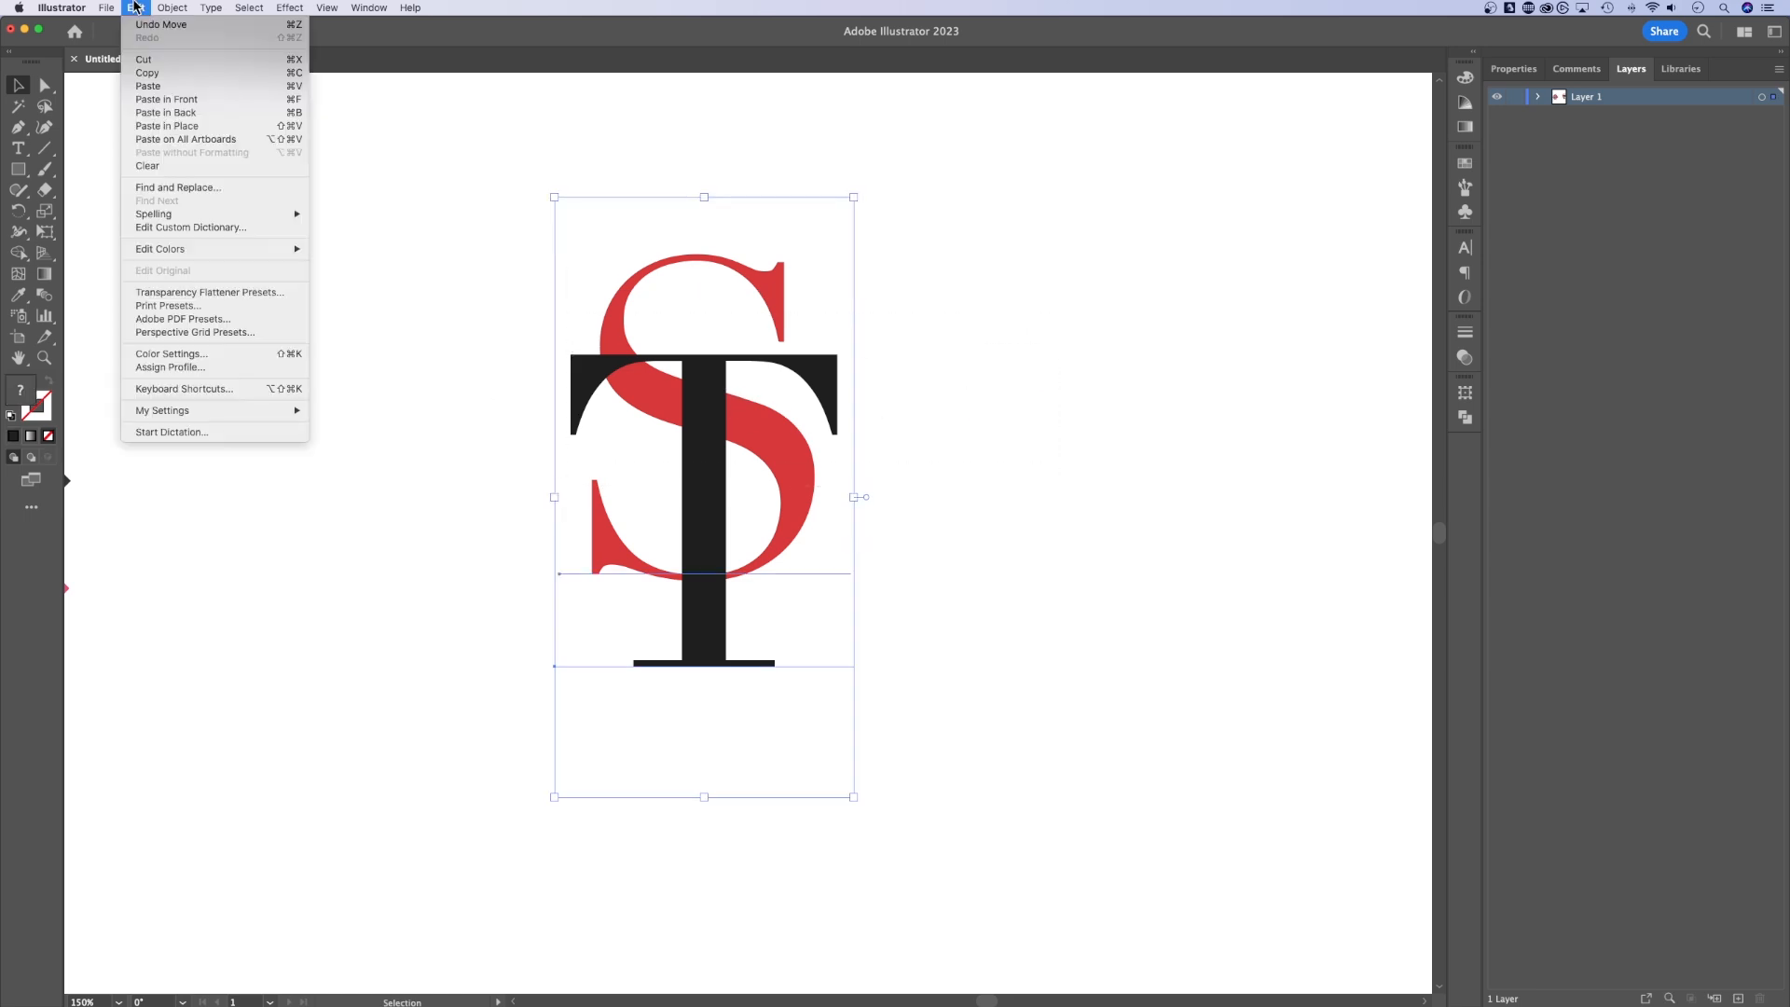
{"action": "left_click", "coordinate": [171, 8]}
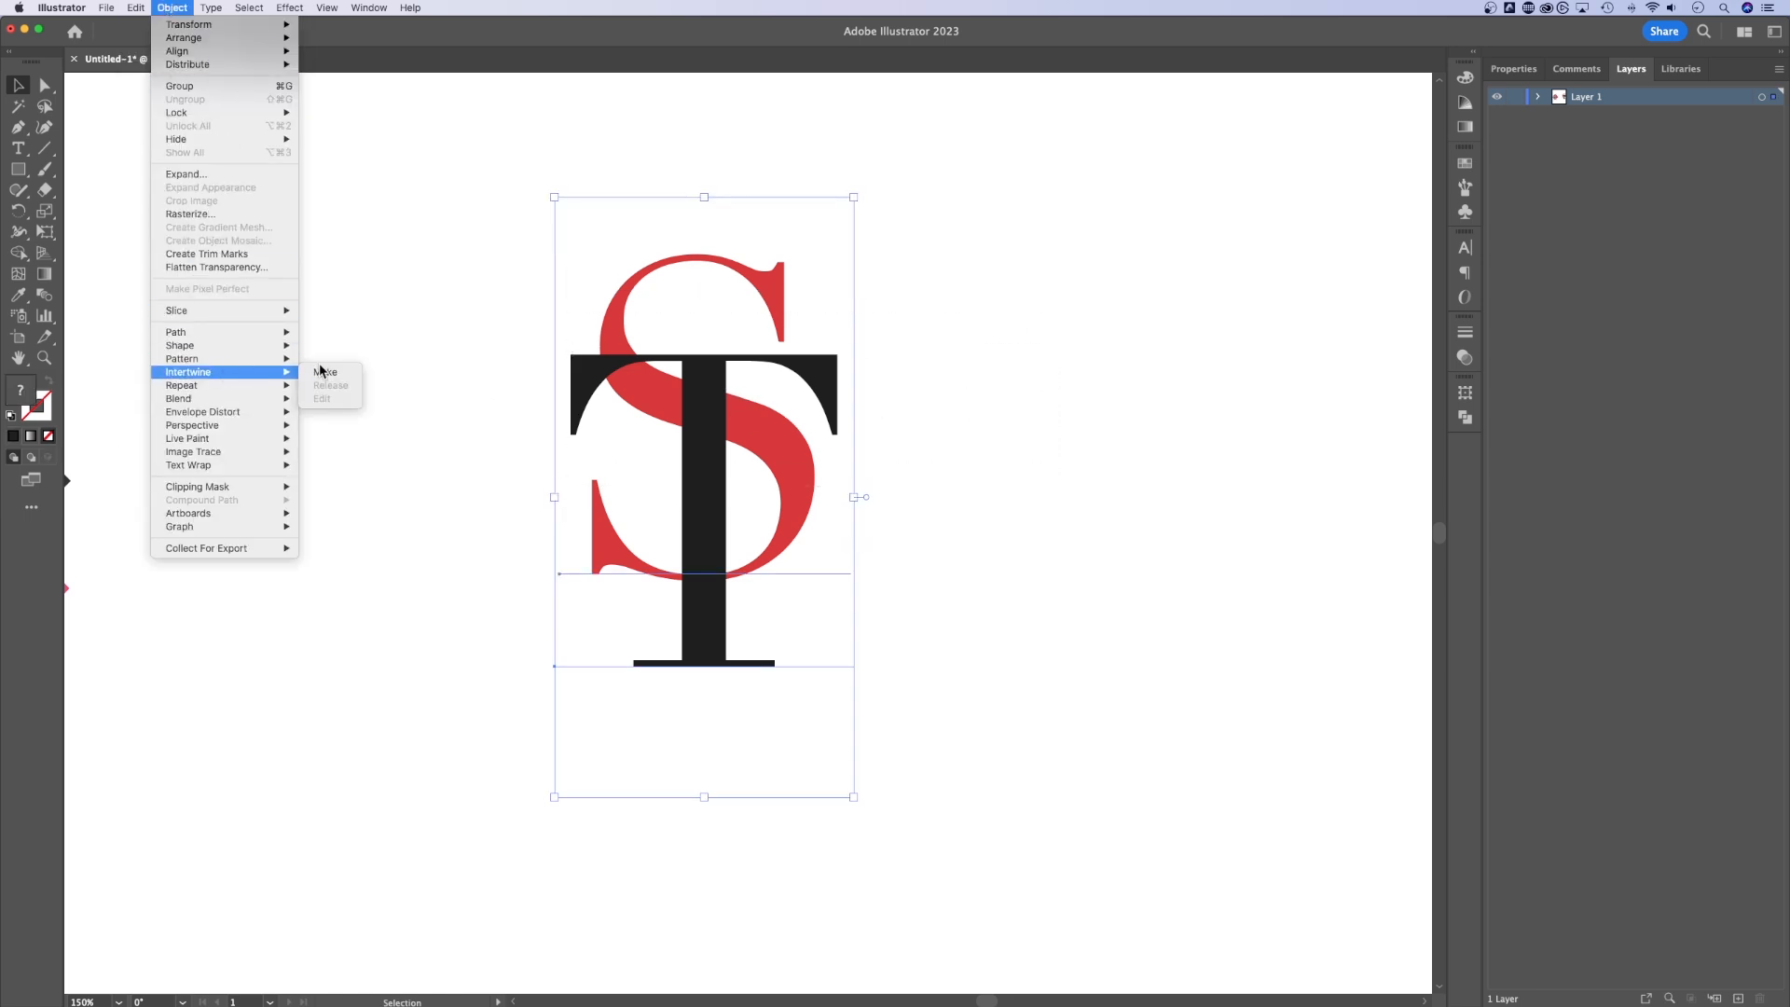
{"action": "left_click", "coordinate": [327, 371]}
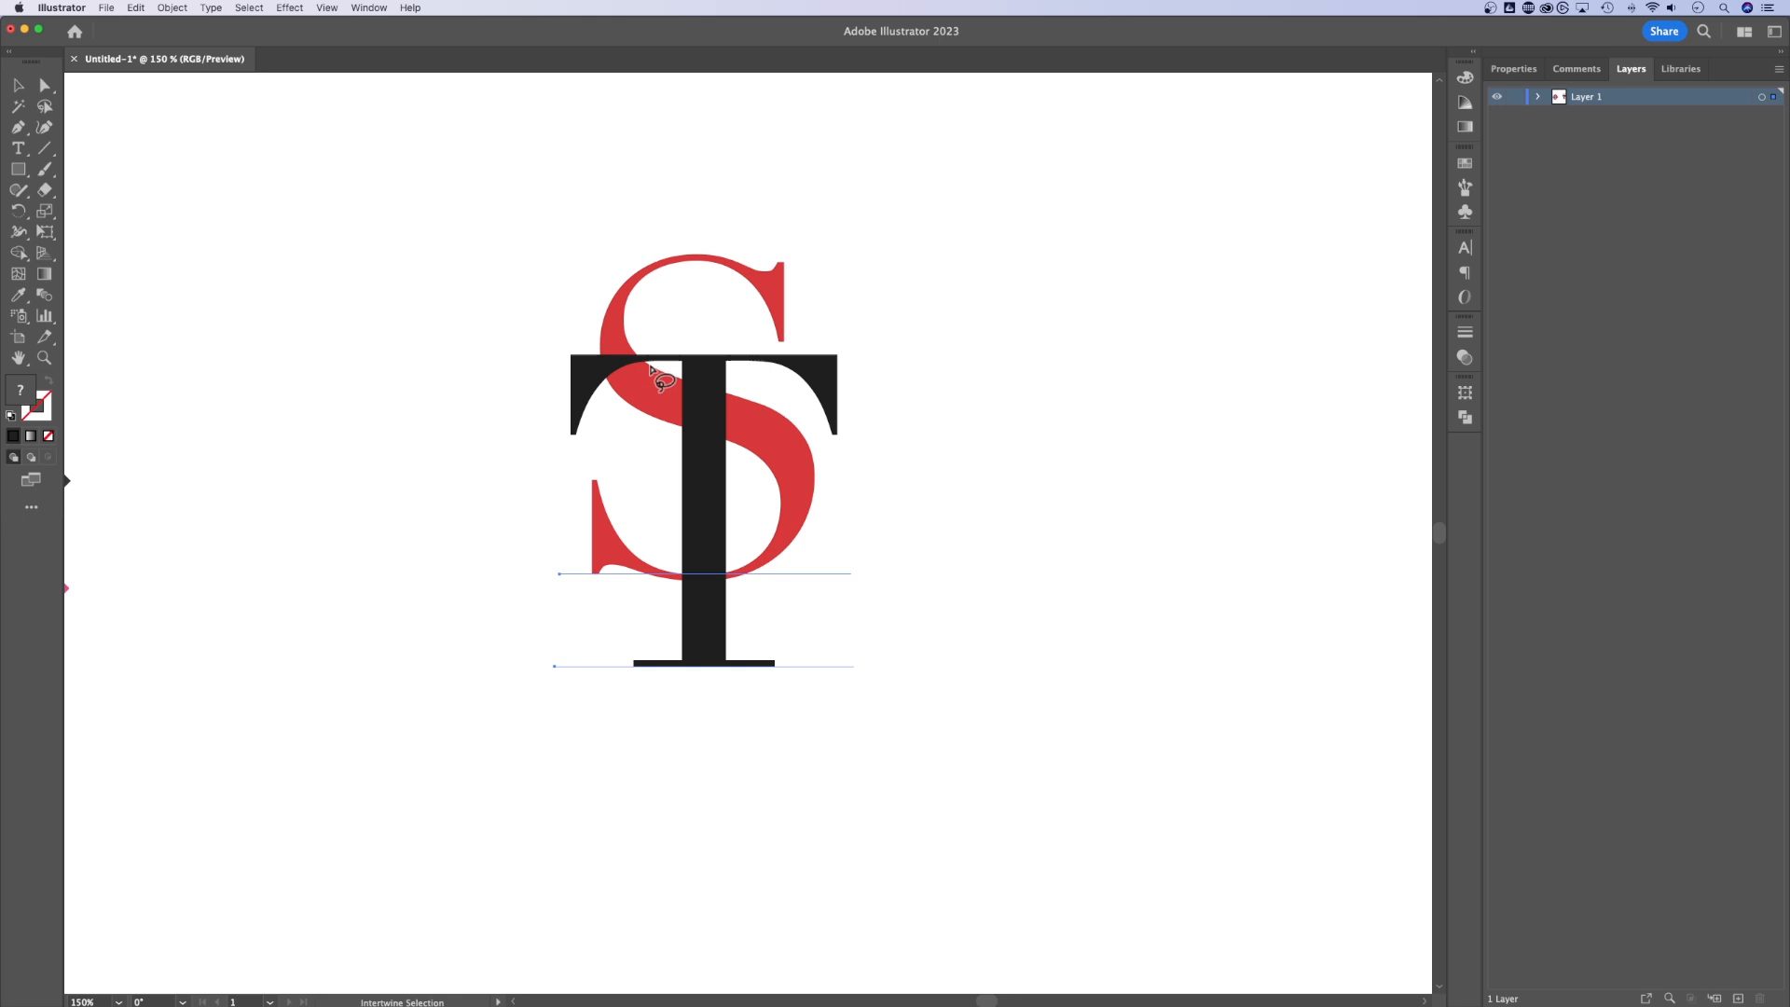